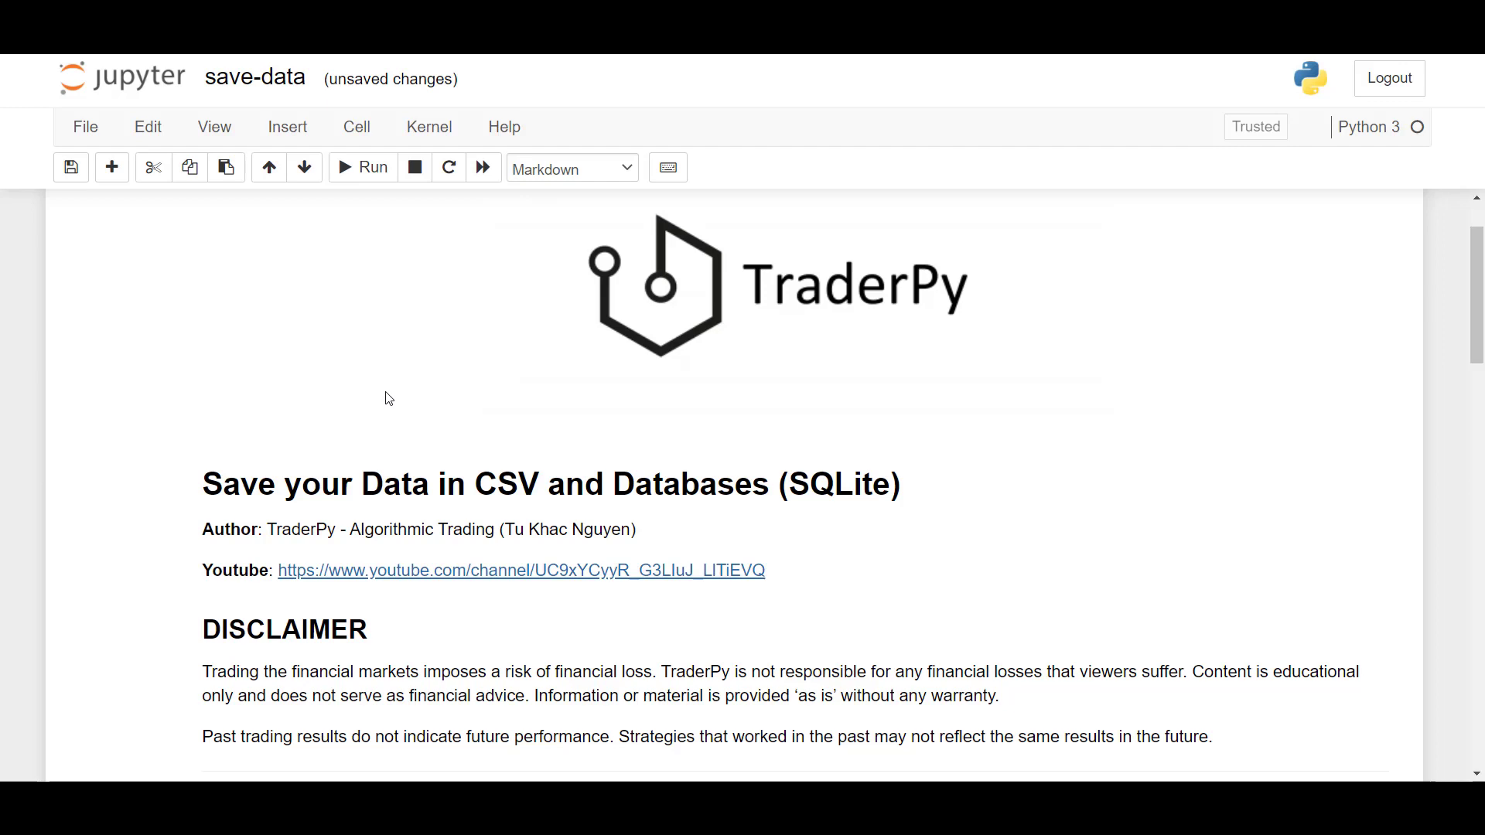
Review the MetaTrader5 import and data-fetching code, then view the EURUSD daily OHLC DataFrame output
scroll("down", 3)
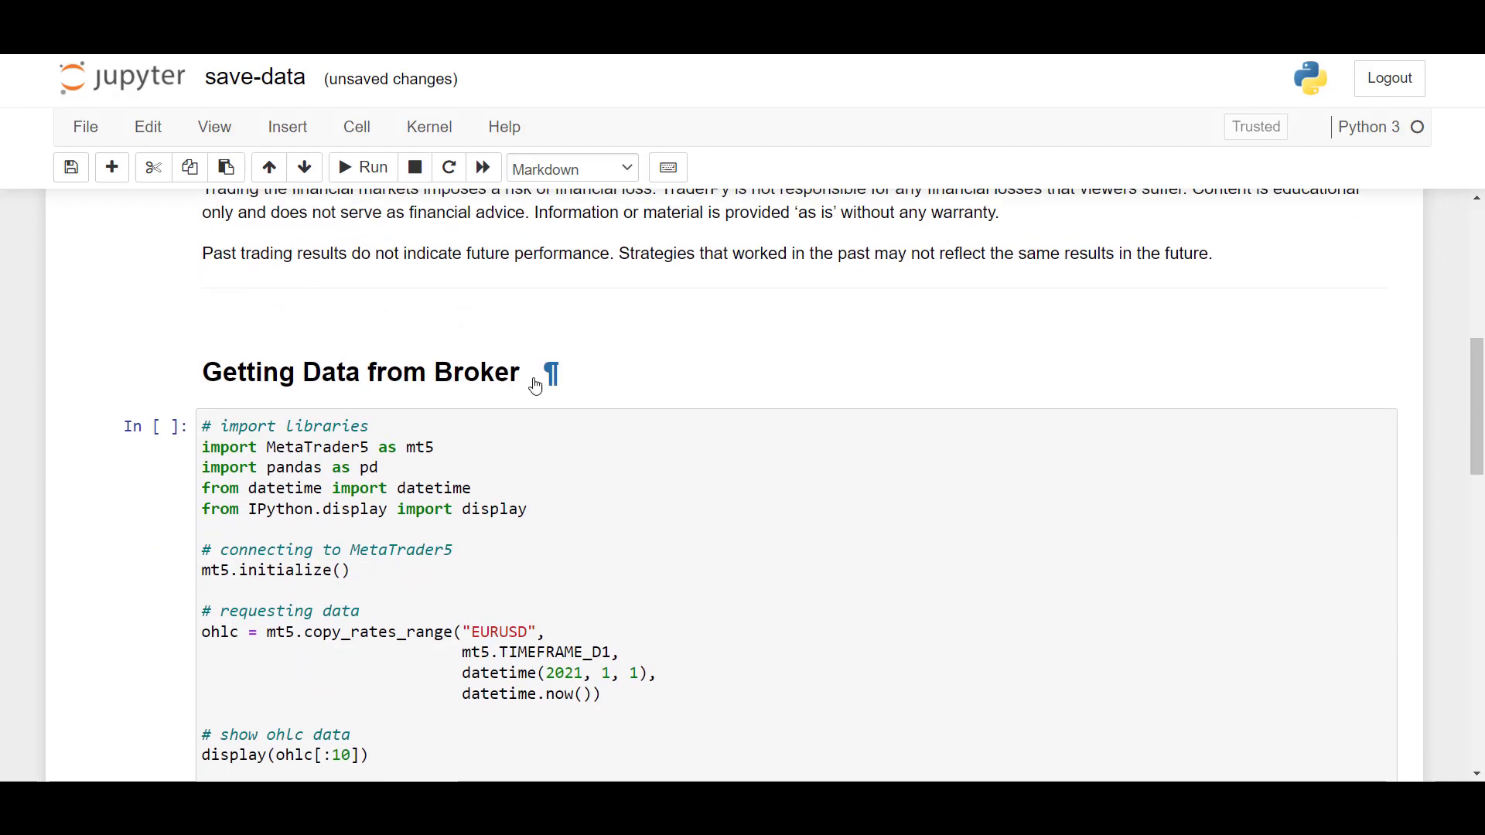
scroll("down", 3)
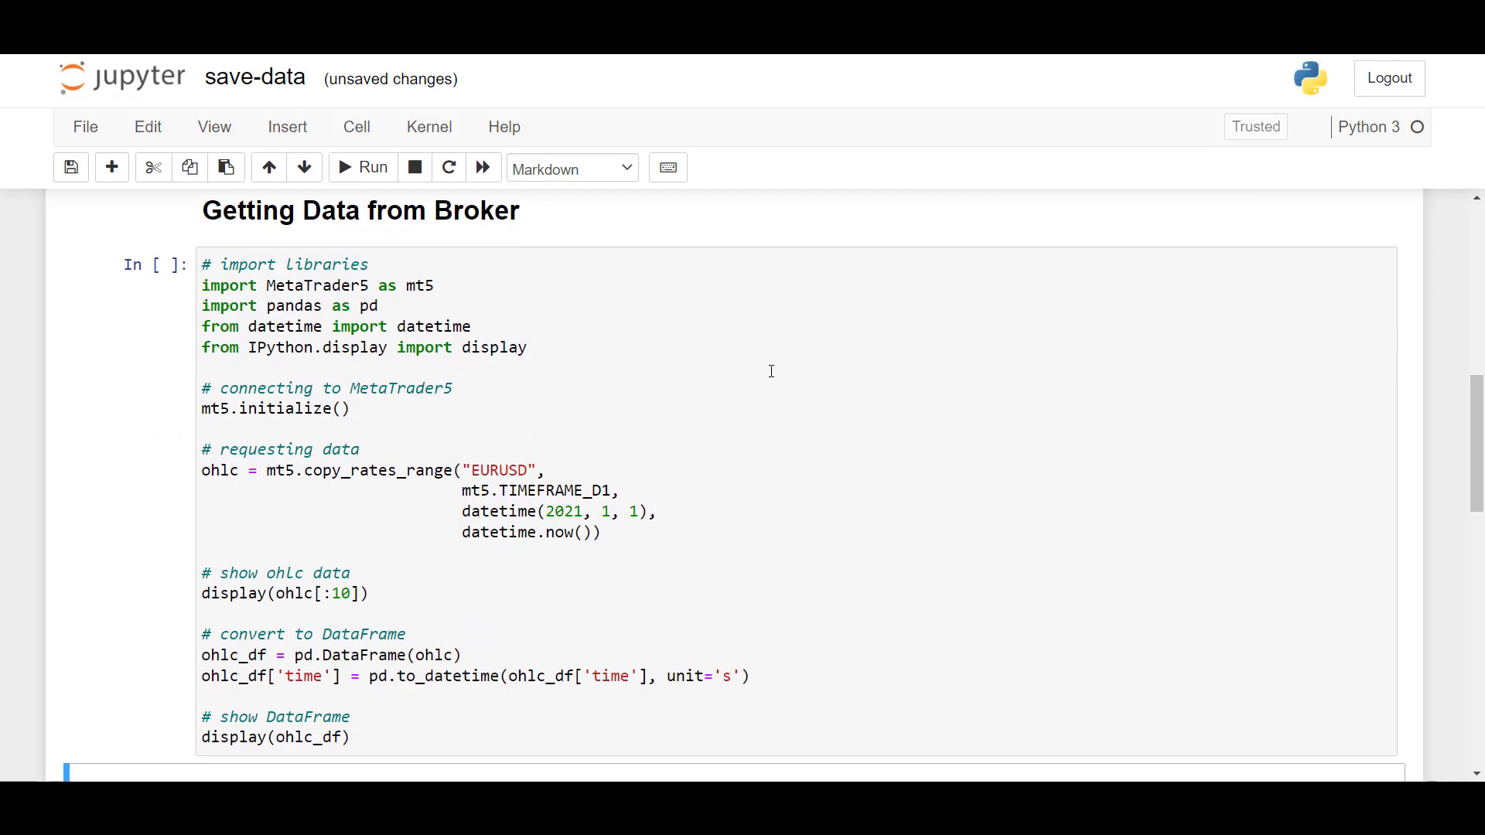
mouse_move(758, 345)
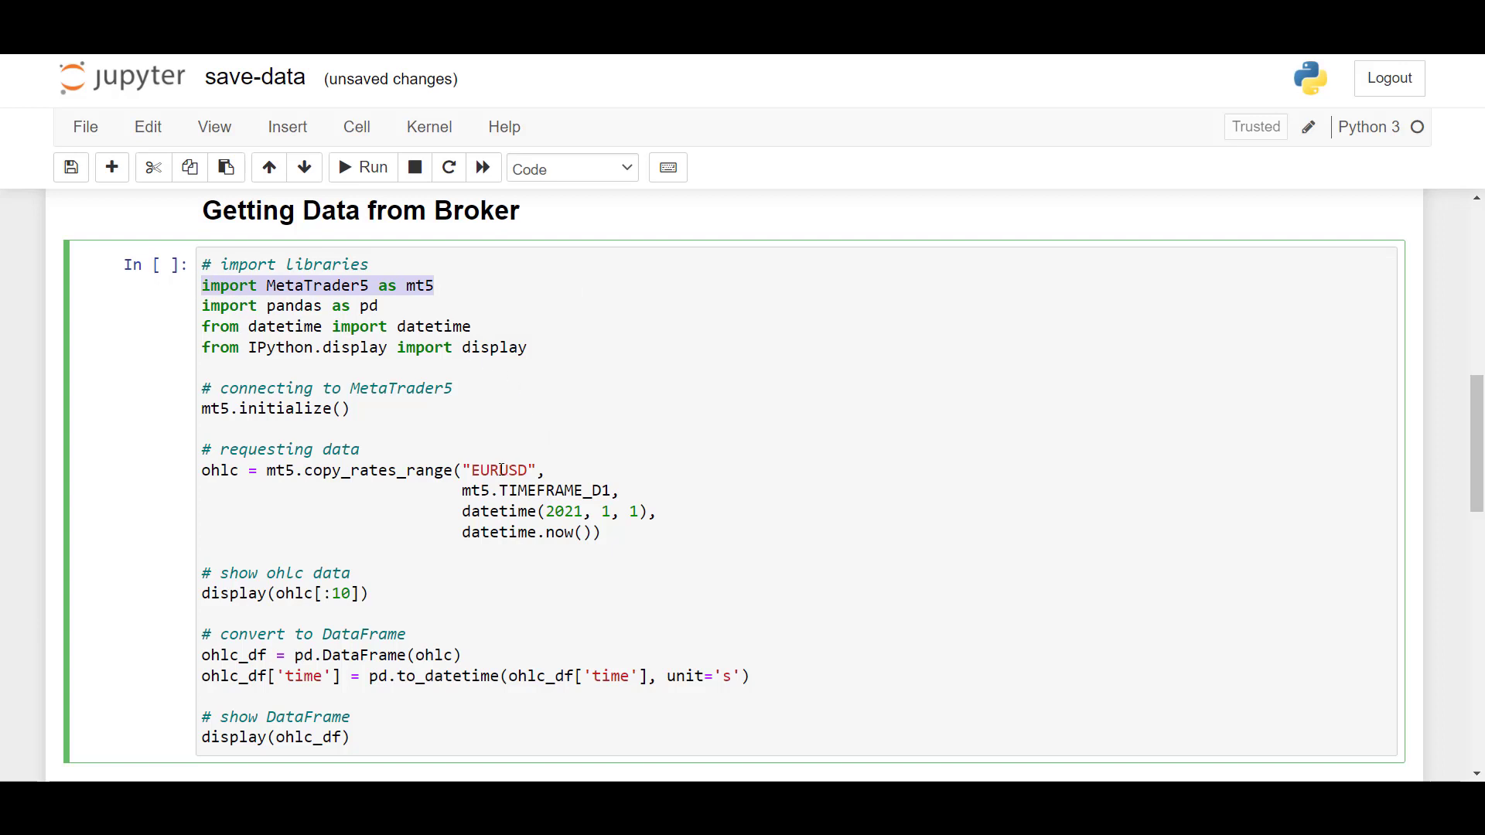
double_click(554, 490)
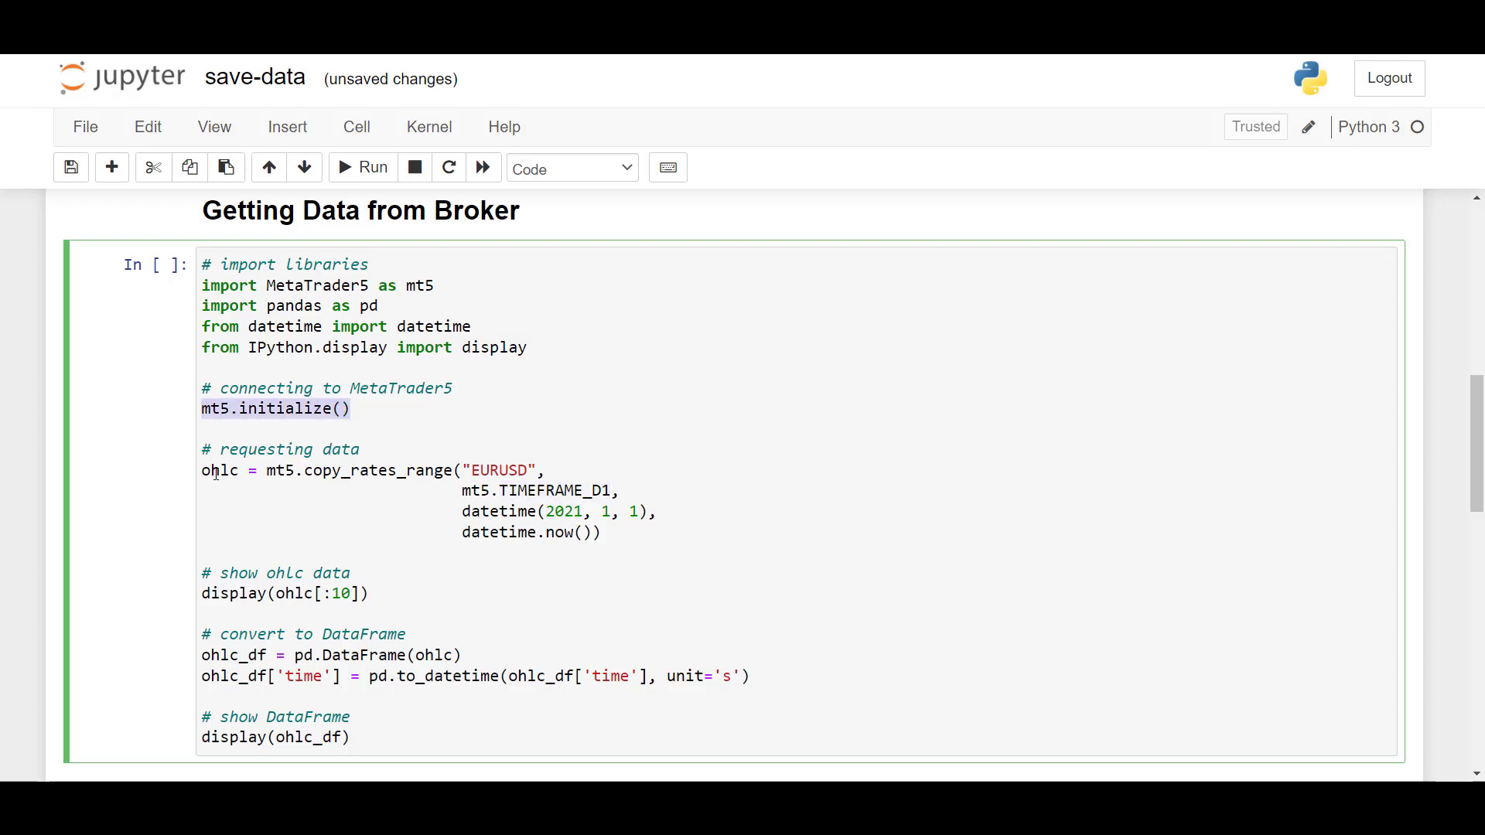
scroll("down", 3)
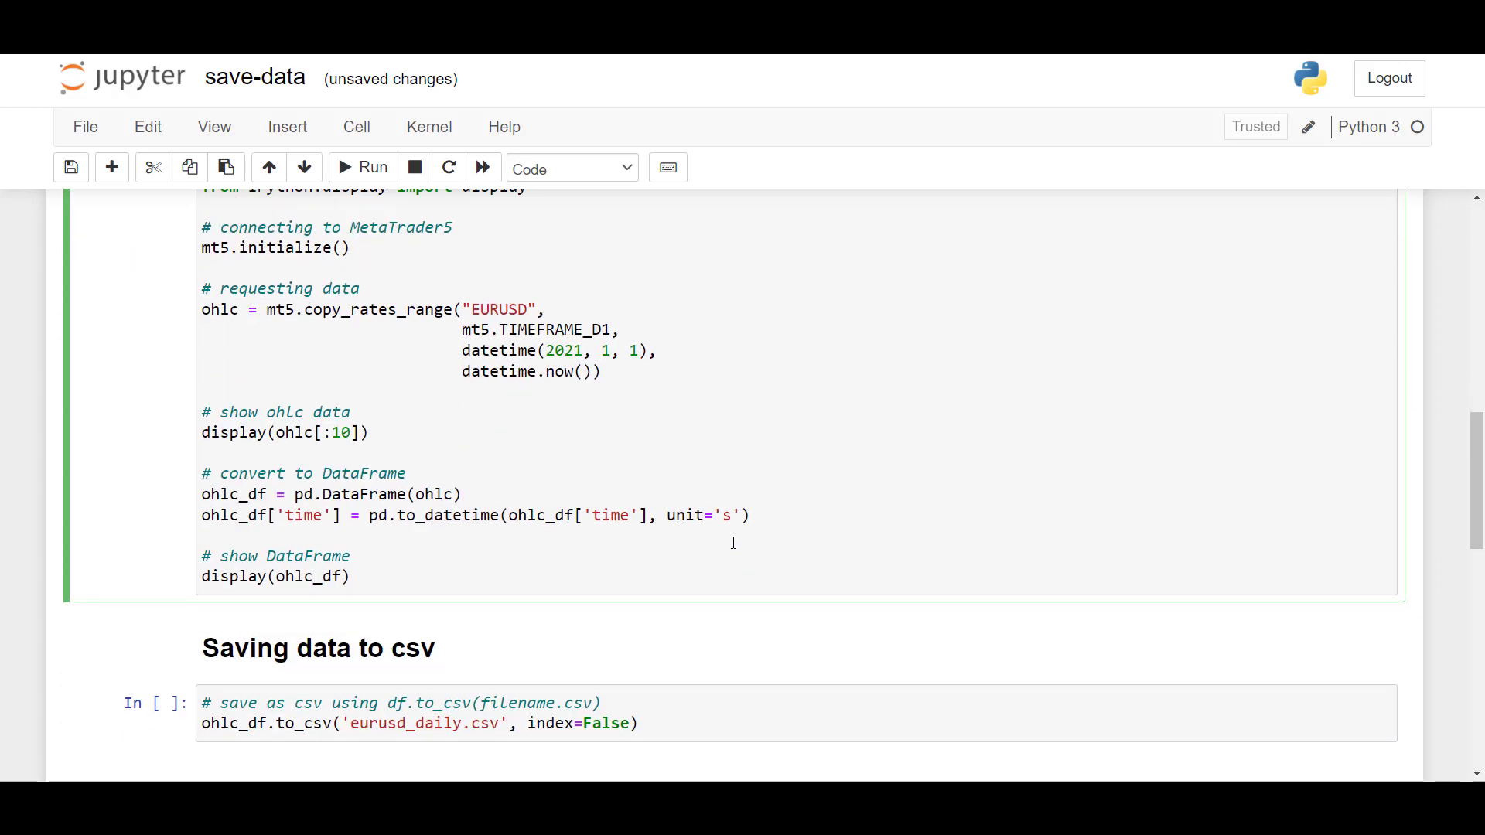
left_click_drag(201, 495, 749, 515)
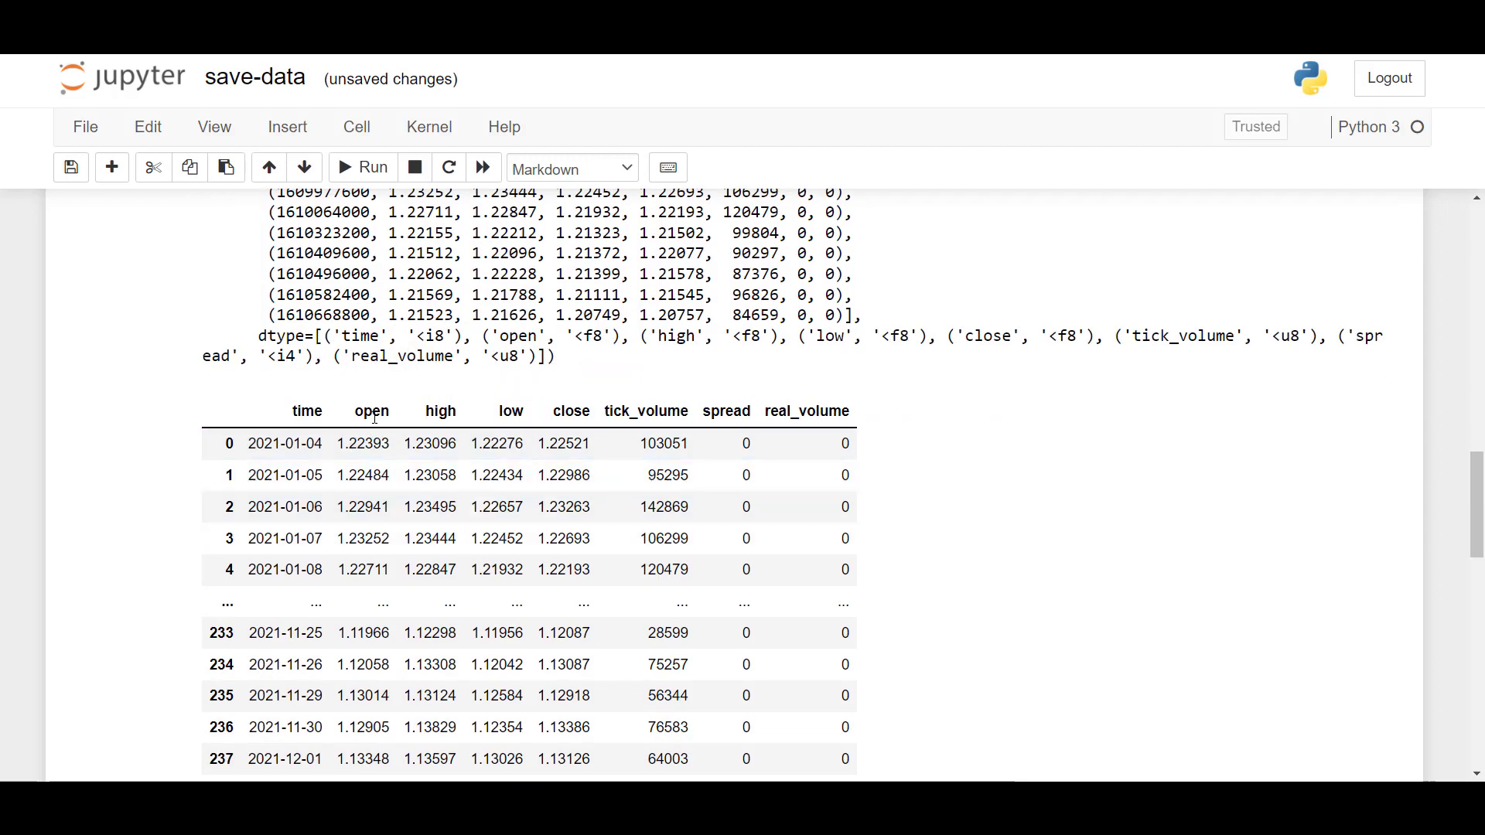
scroll("down", 3)
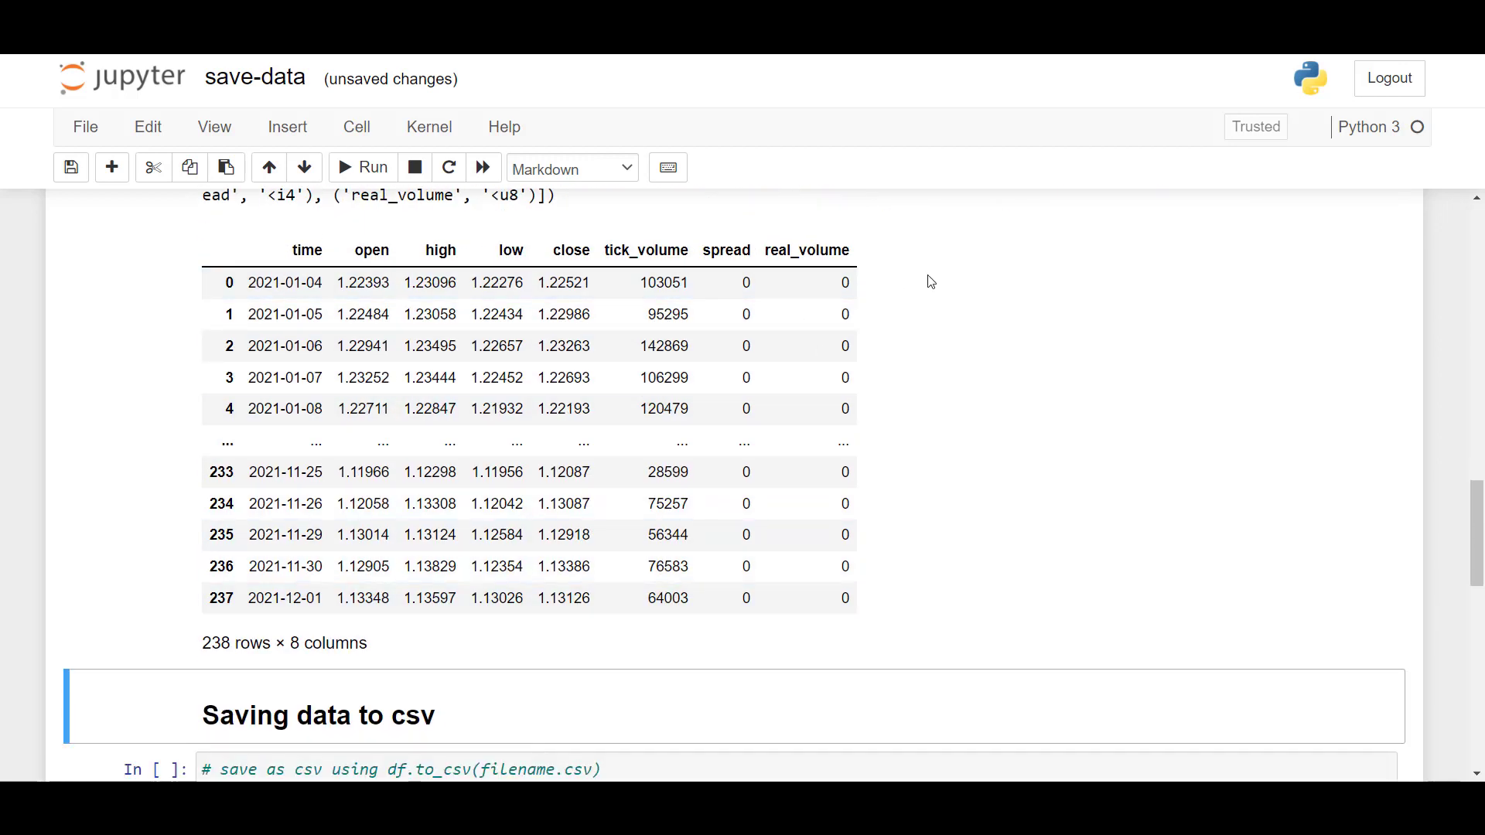
mouse_move(950, 288)
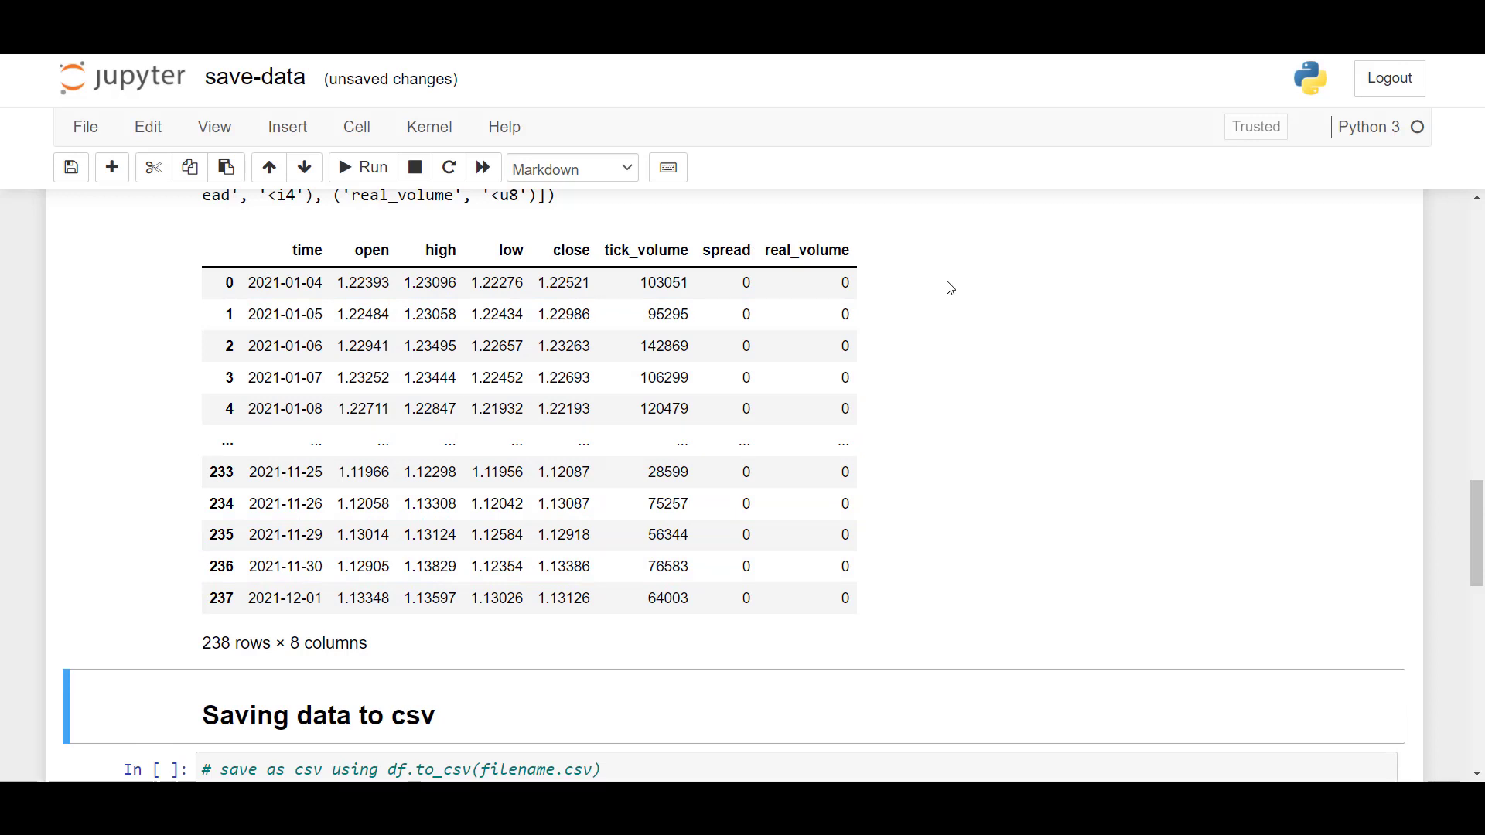
mouse_move(1013, 270)
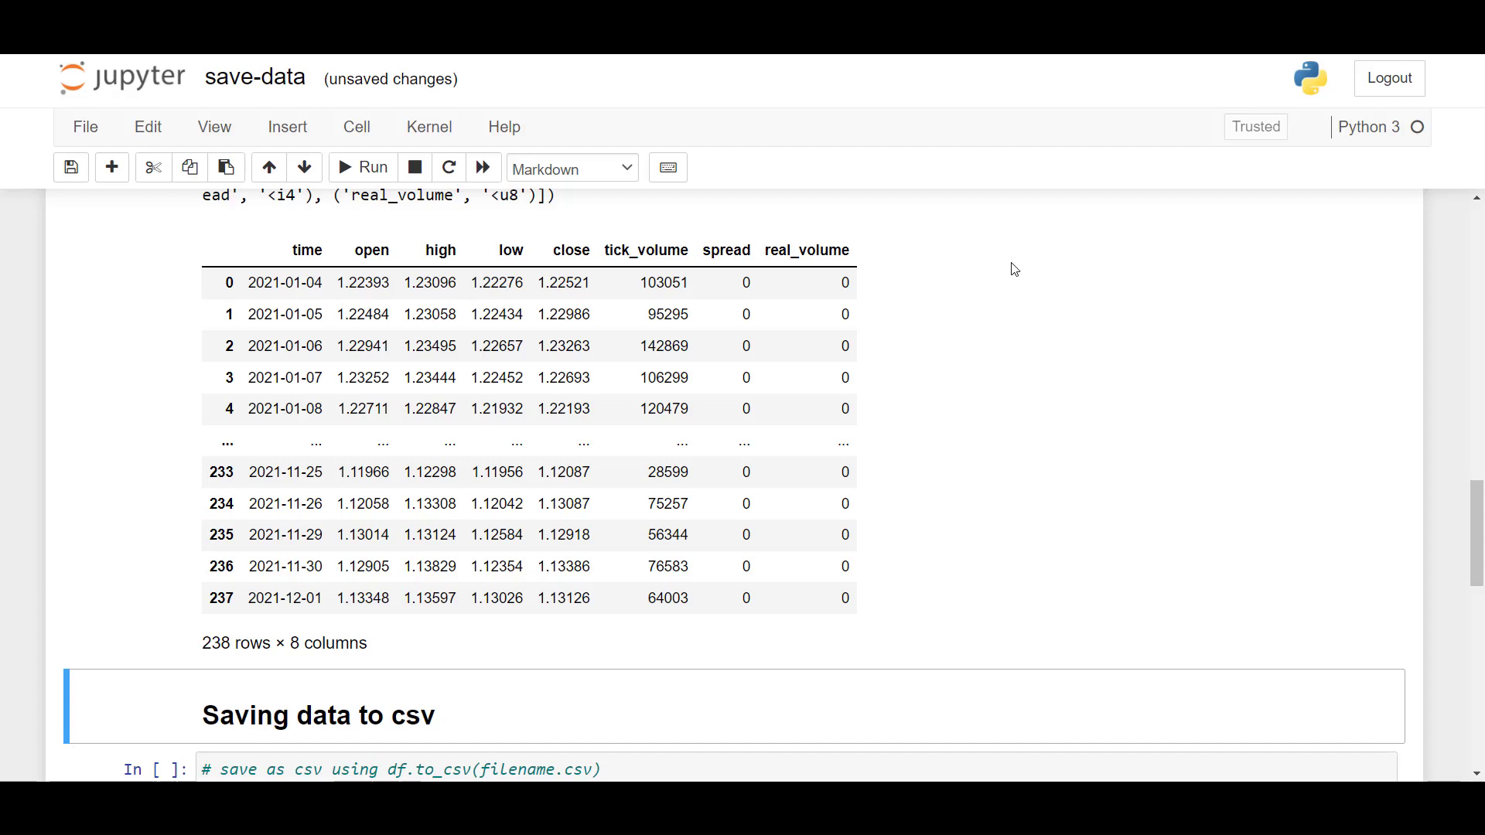
Run the cell writing ohlc_df to eurusd_daily.csv with index=False
scroll("down", 3)
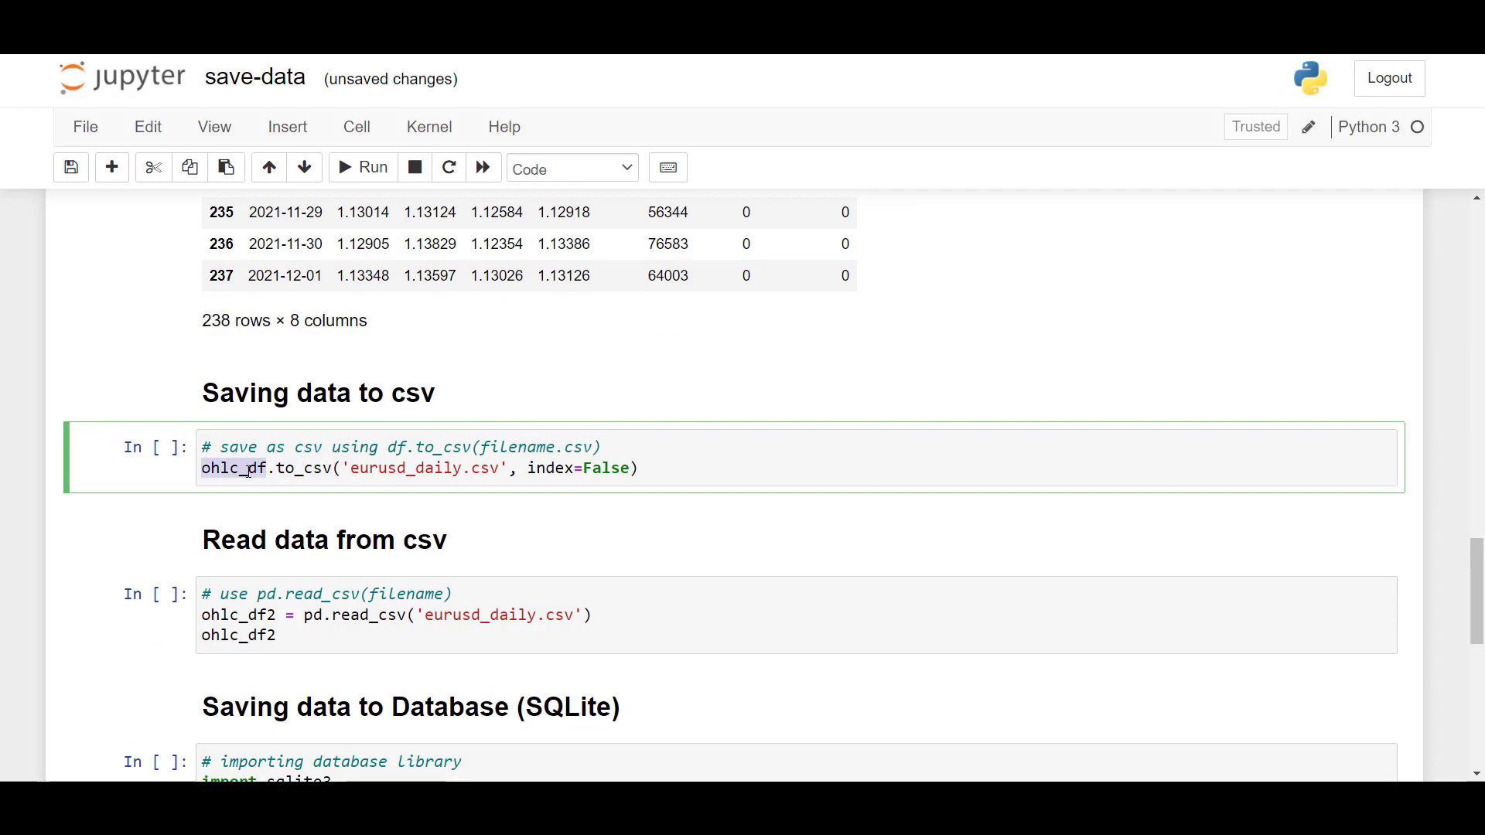
double_click(399, 468)
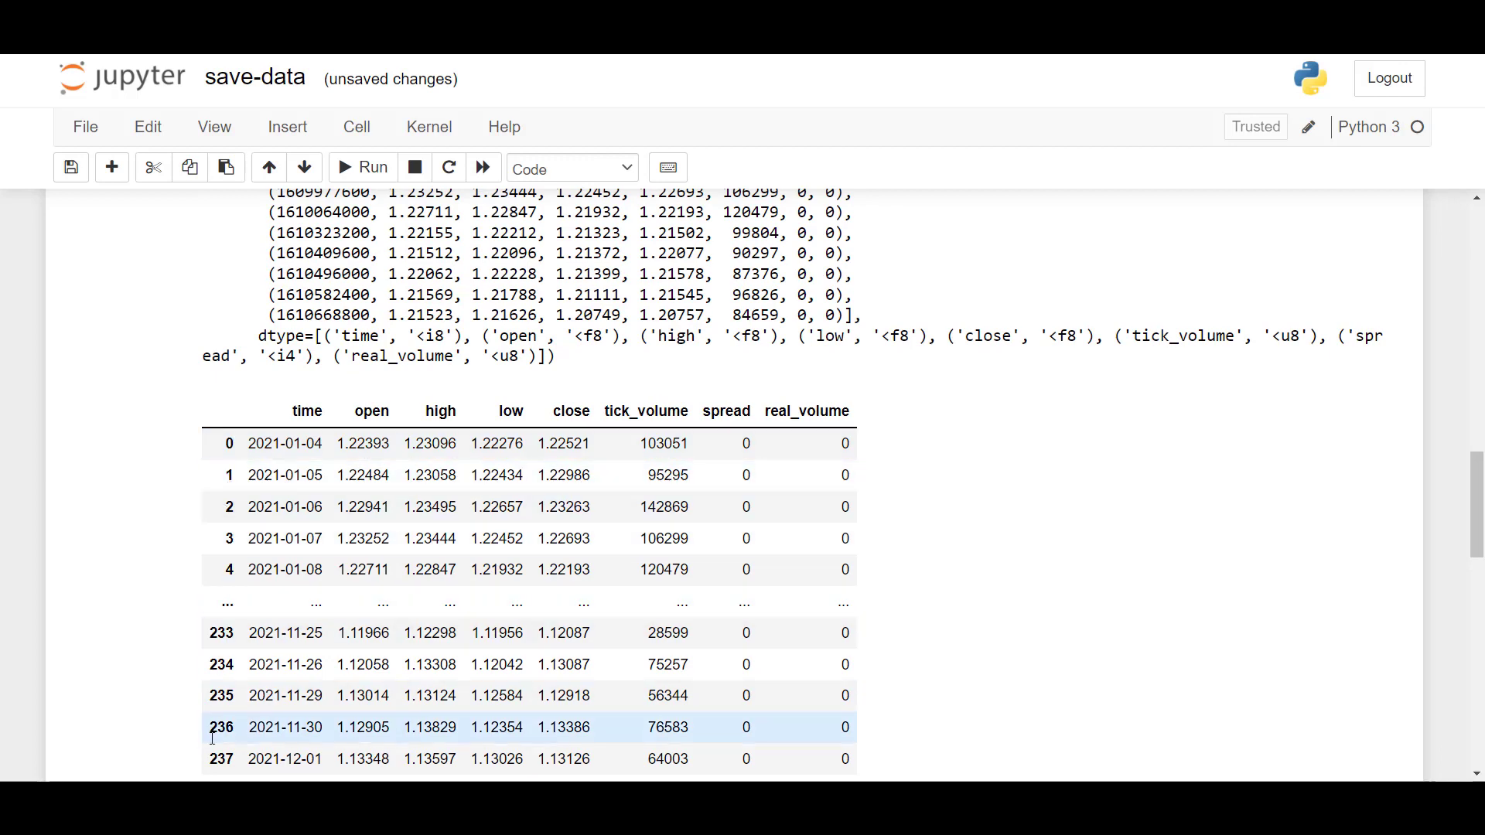
scroll("down", 3)
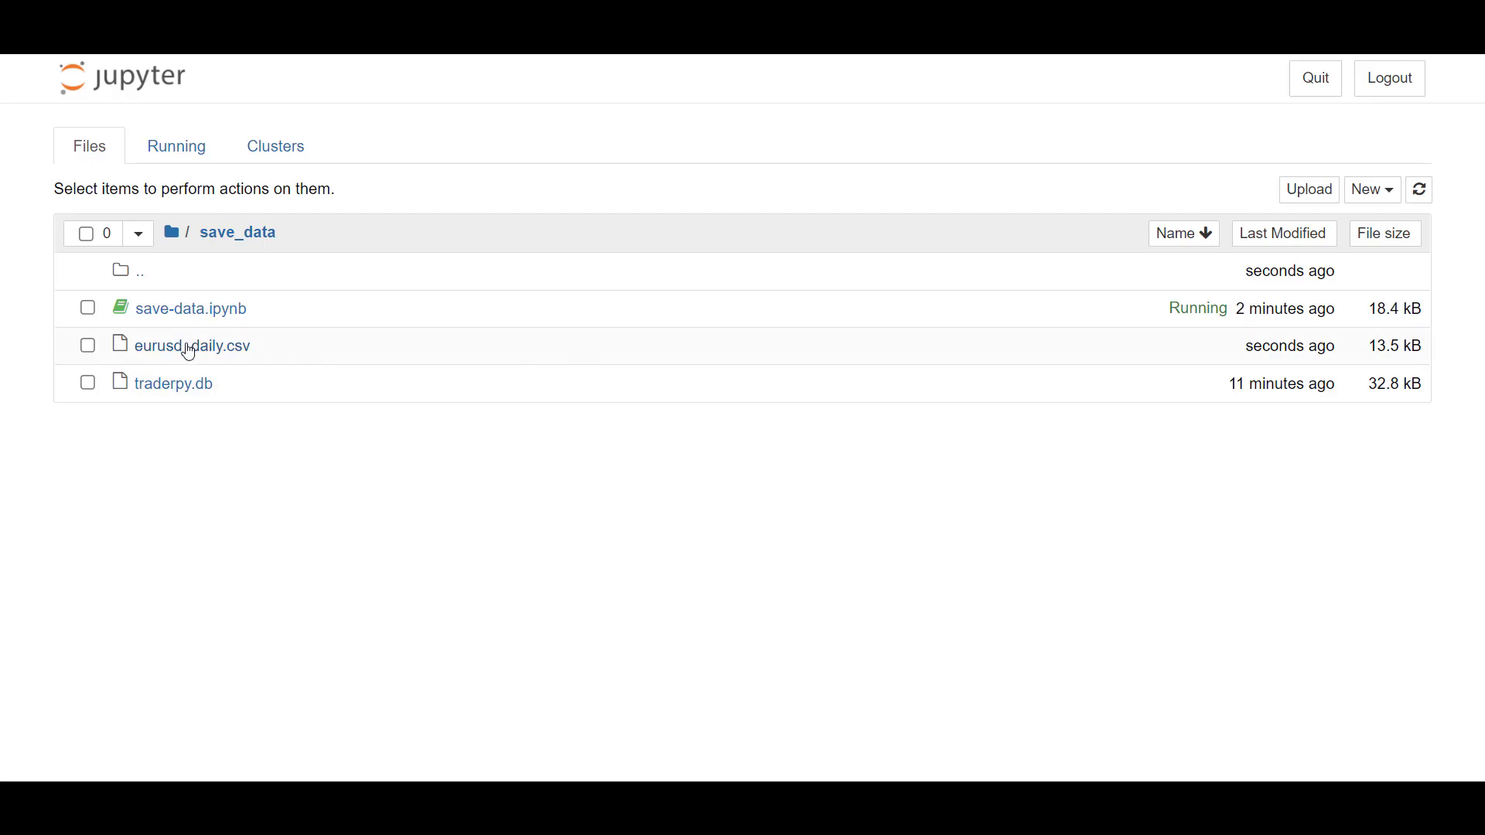
Select eurusd_daily.csv in the save_data folder listing to confirm it was created
left_click(192, 345)
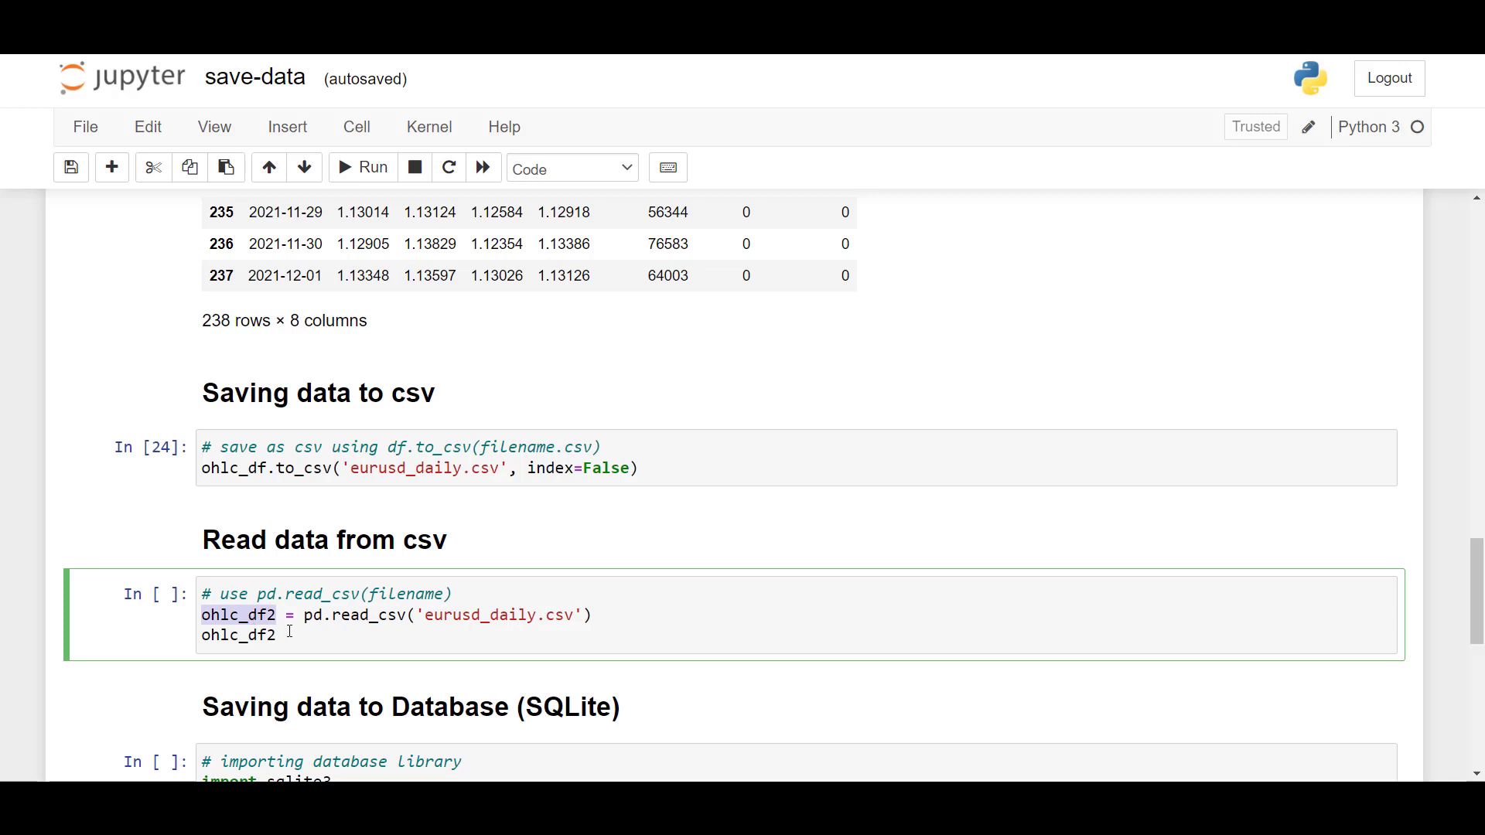
Read eurusd_daily.csv into ohlc_df2 with pd.read_csv and view its 238 rows × 8 columns
double_click(351, 615)
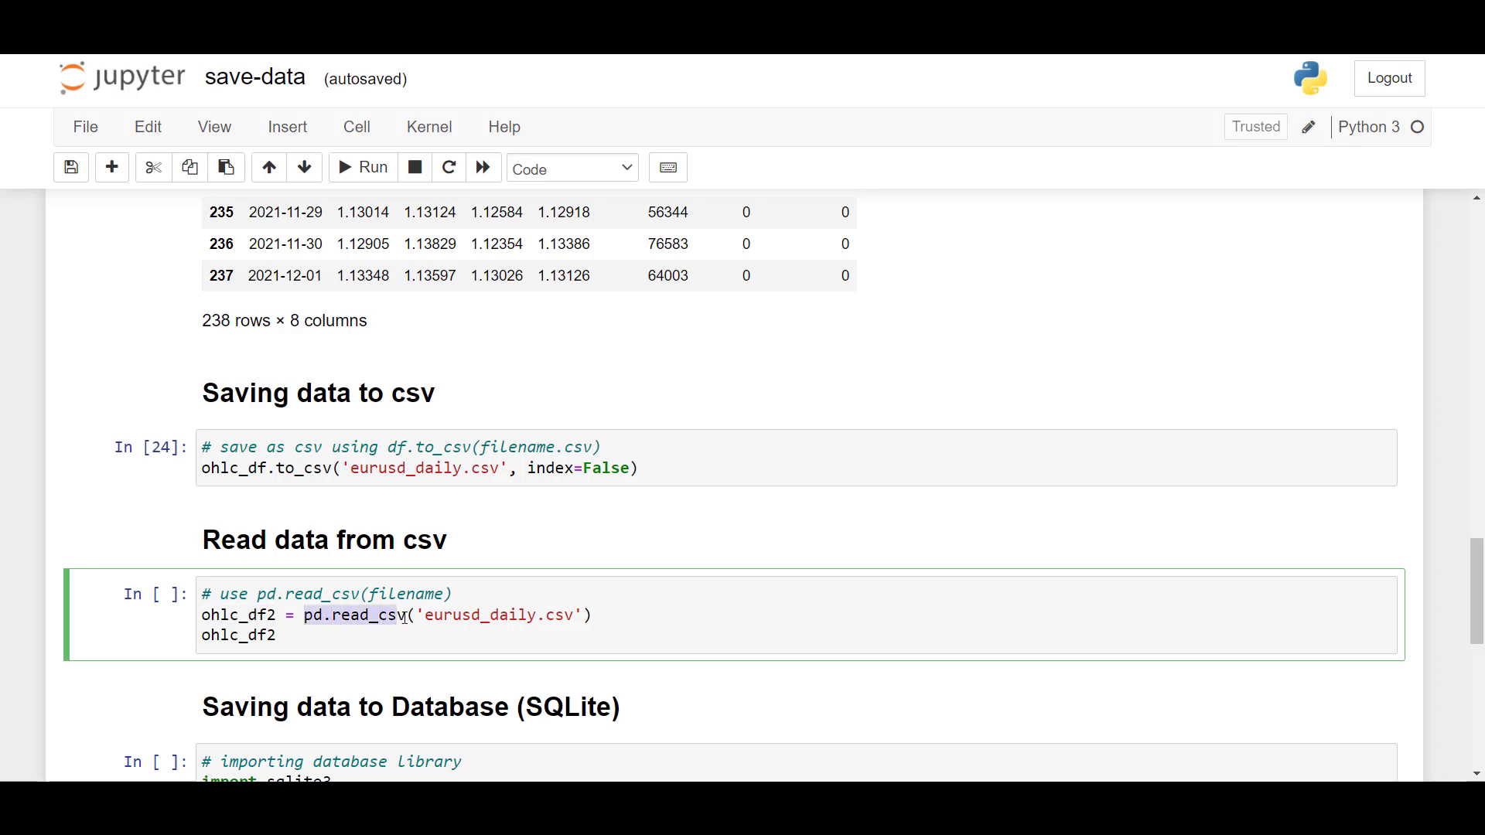
double_click(478, 614)
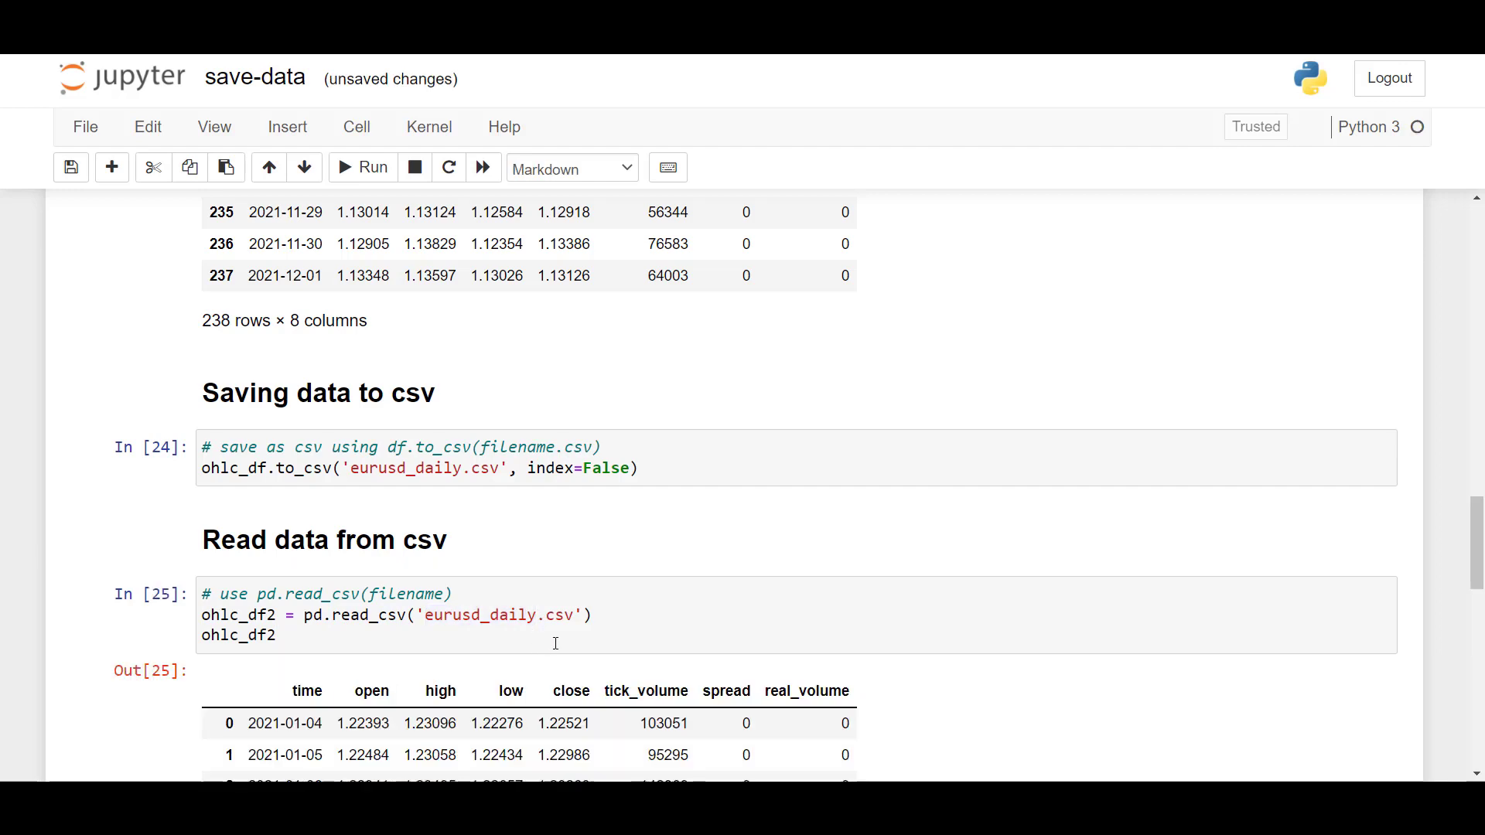
scroll("down", 3)
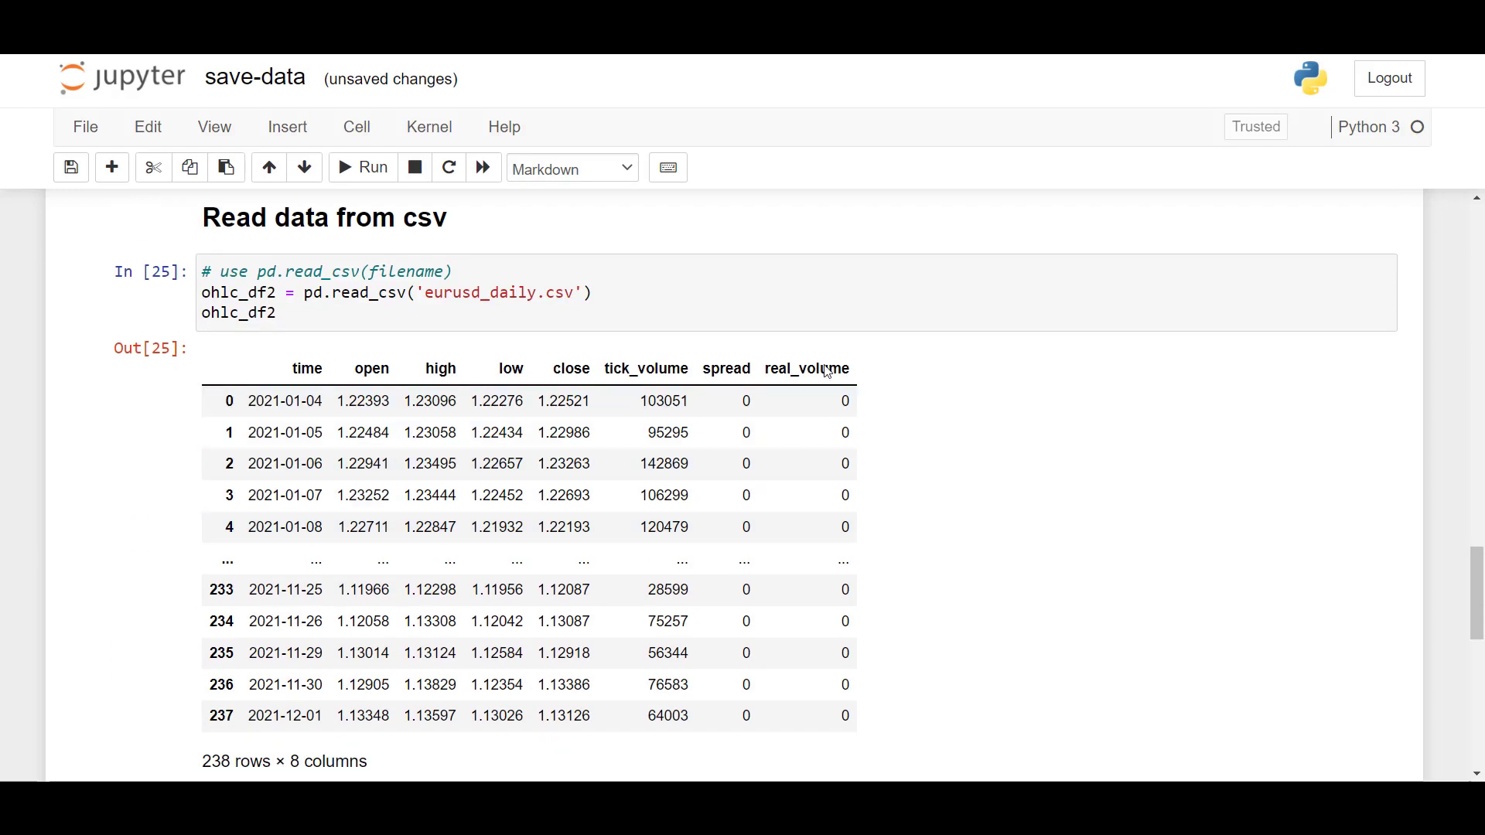
scroll("down", 3)
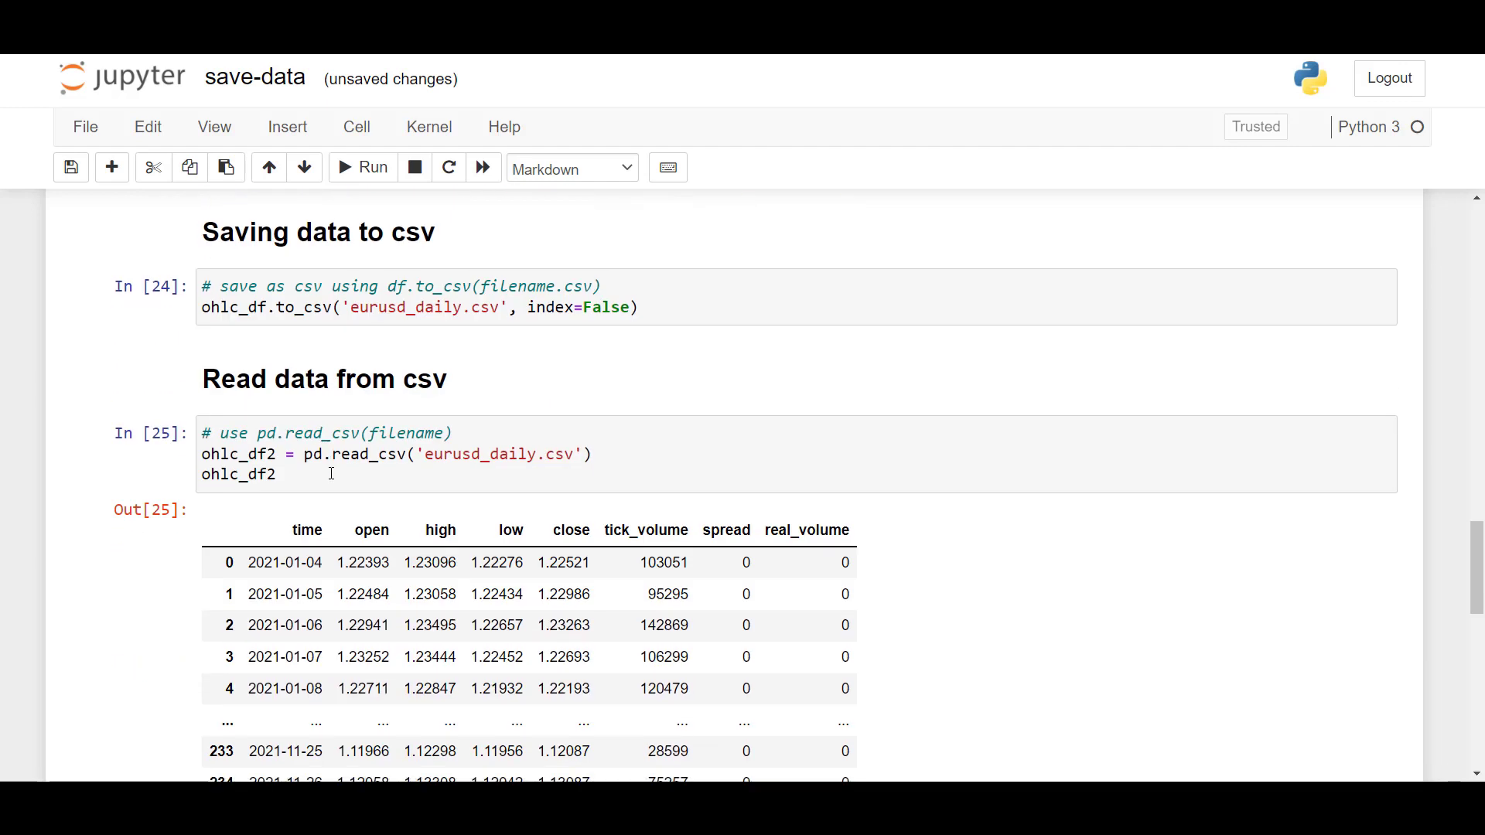
scroll("down", 3)
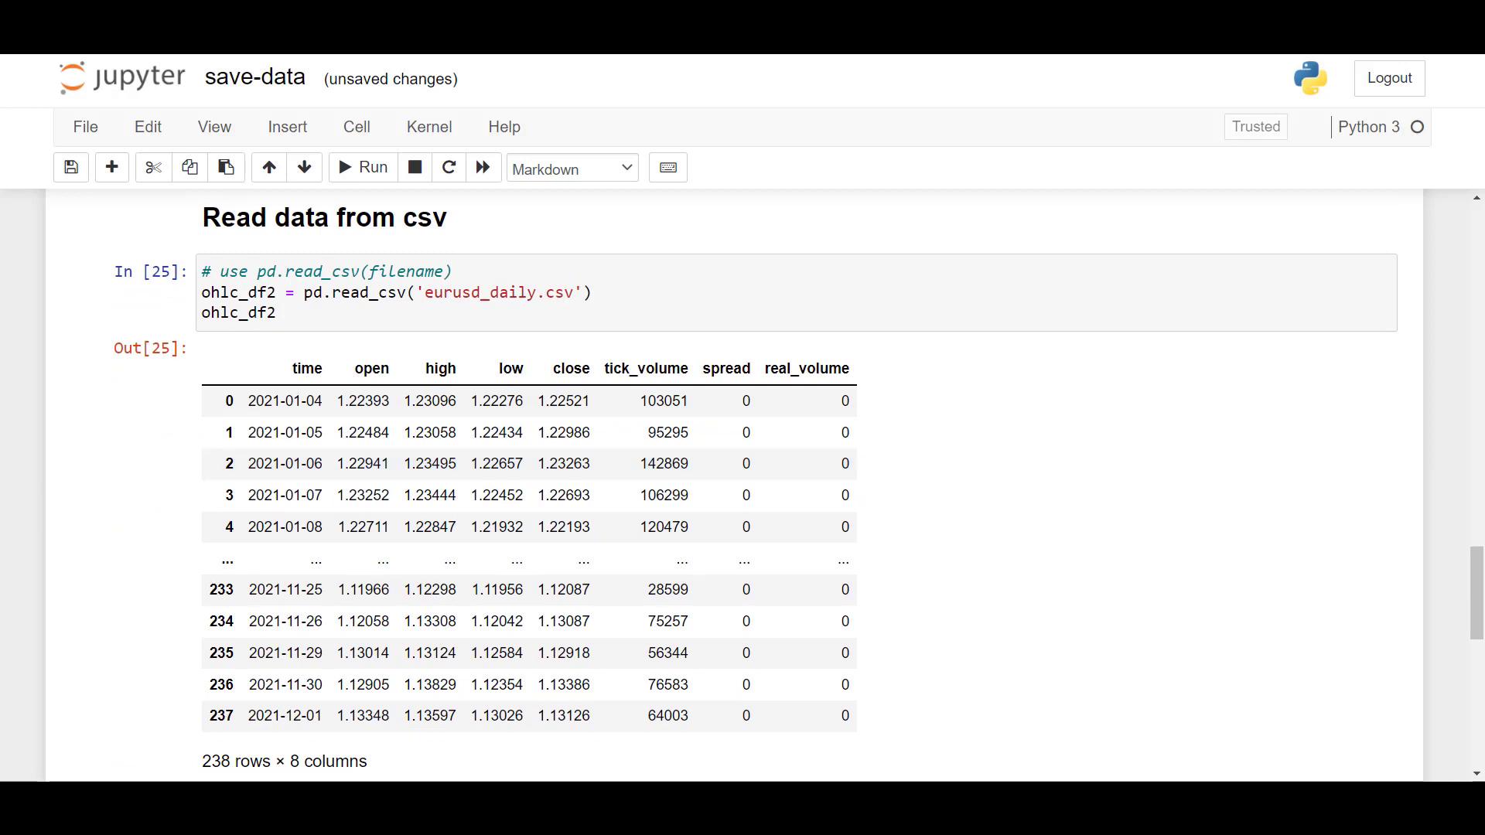
Run to_sql writing the data to table eurusd_d1 in traderpy.db, noting con=con and index=False
scroll("down", 3)
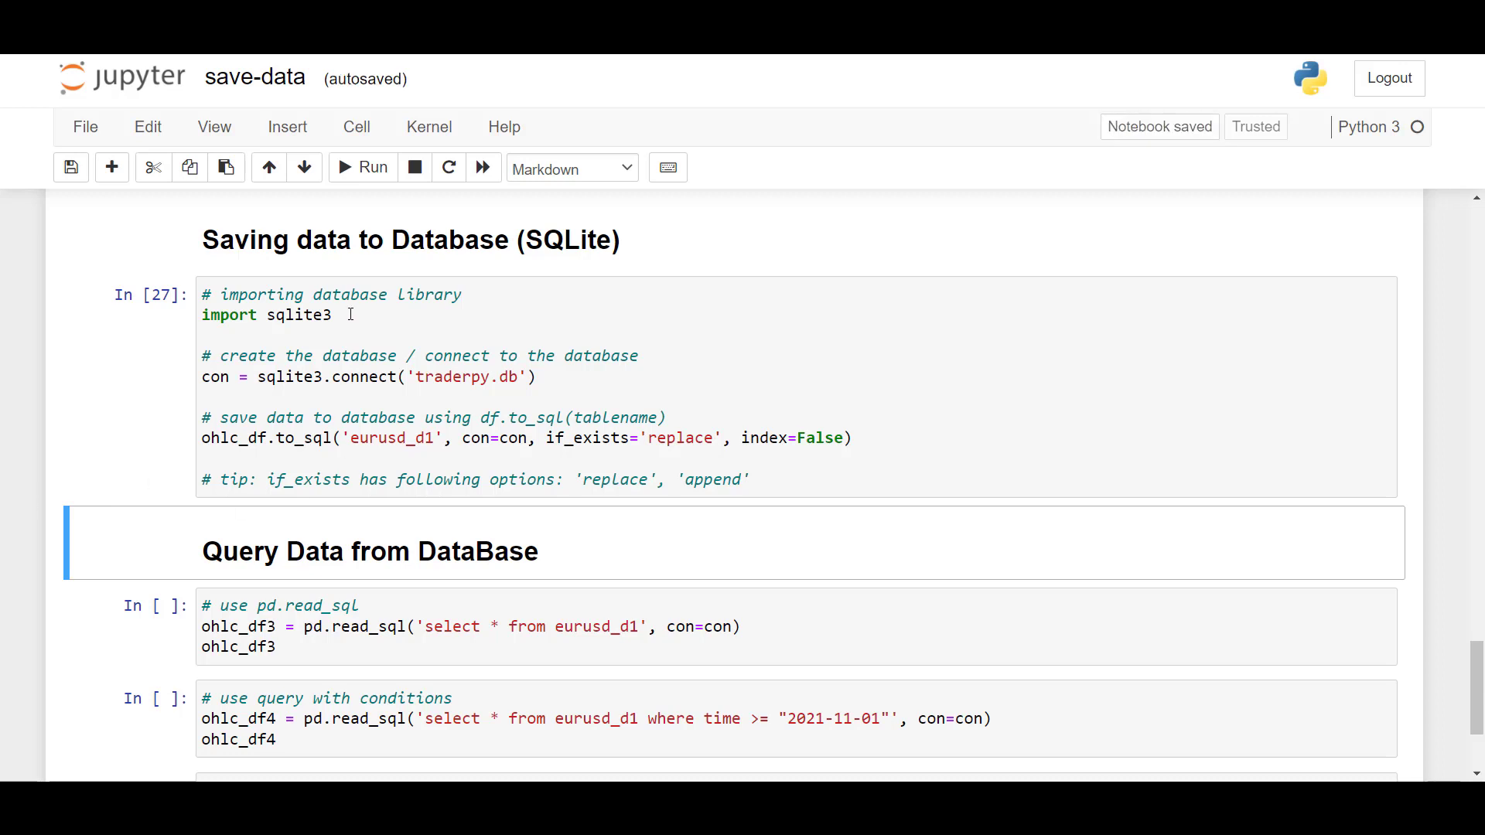
left_click(285, 336)
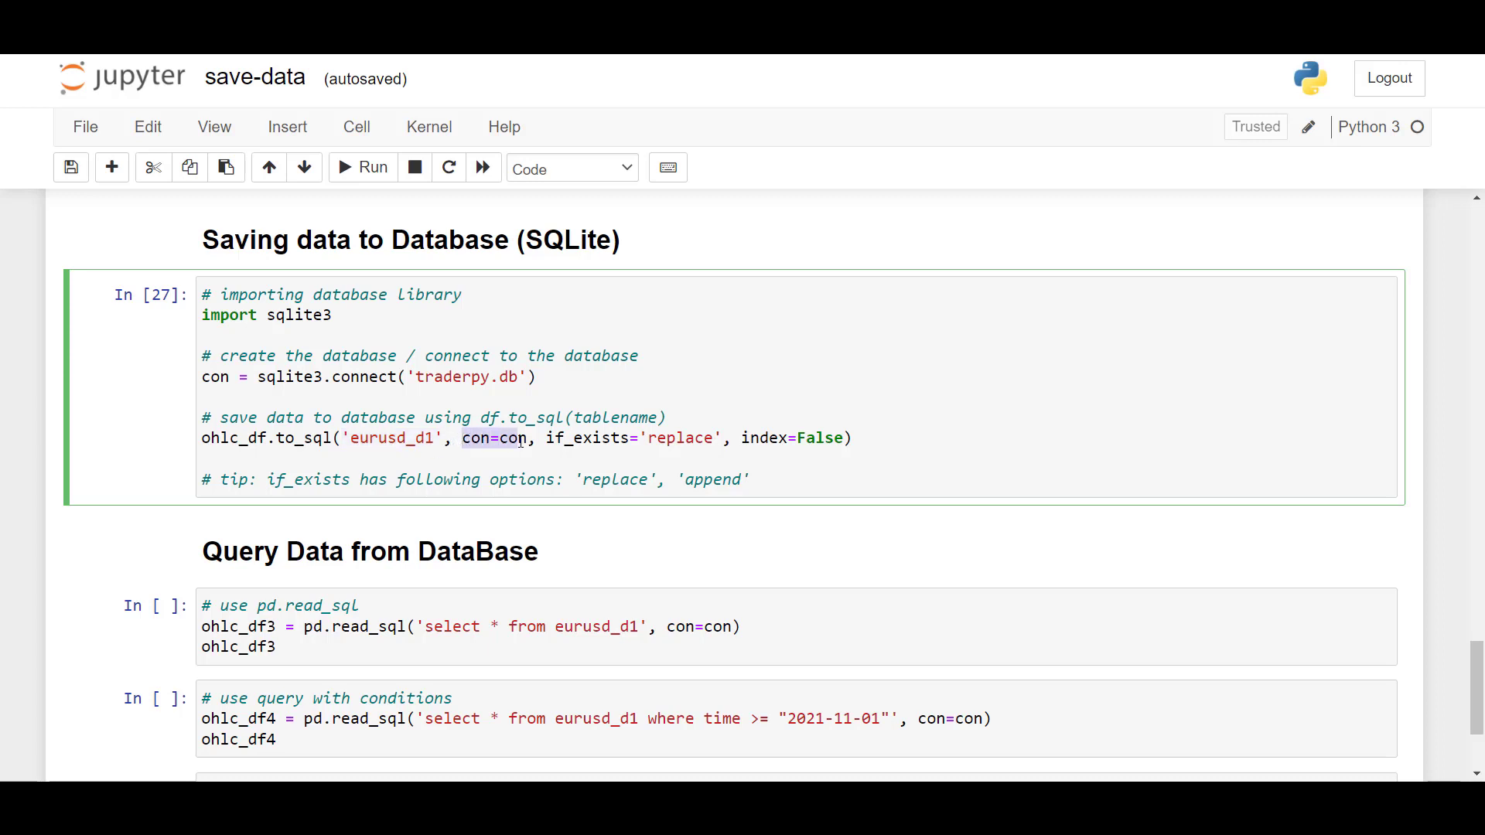
left_click(298, 378)
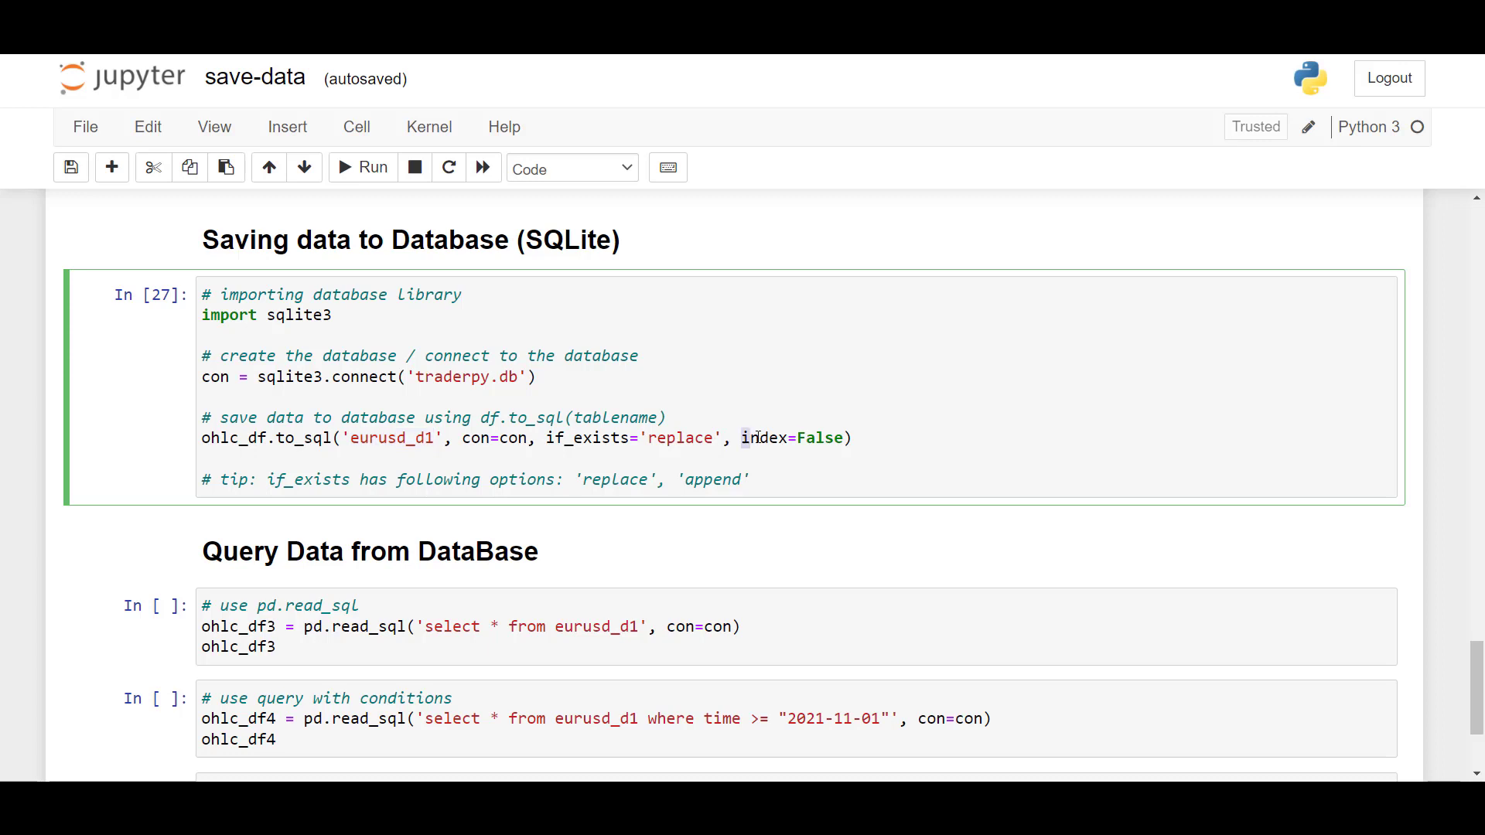
double_click(767, 438)
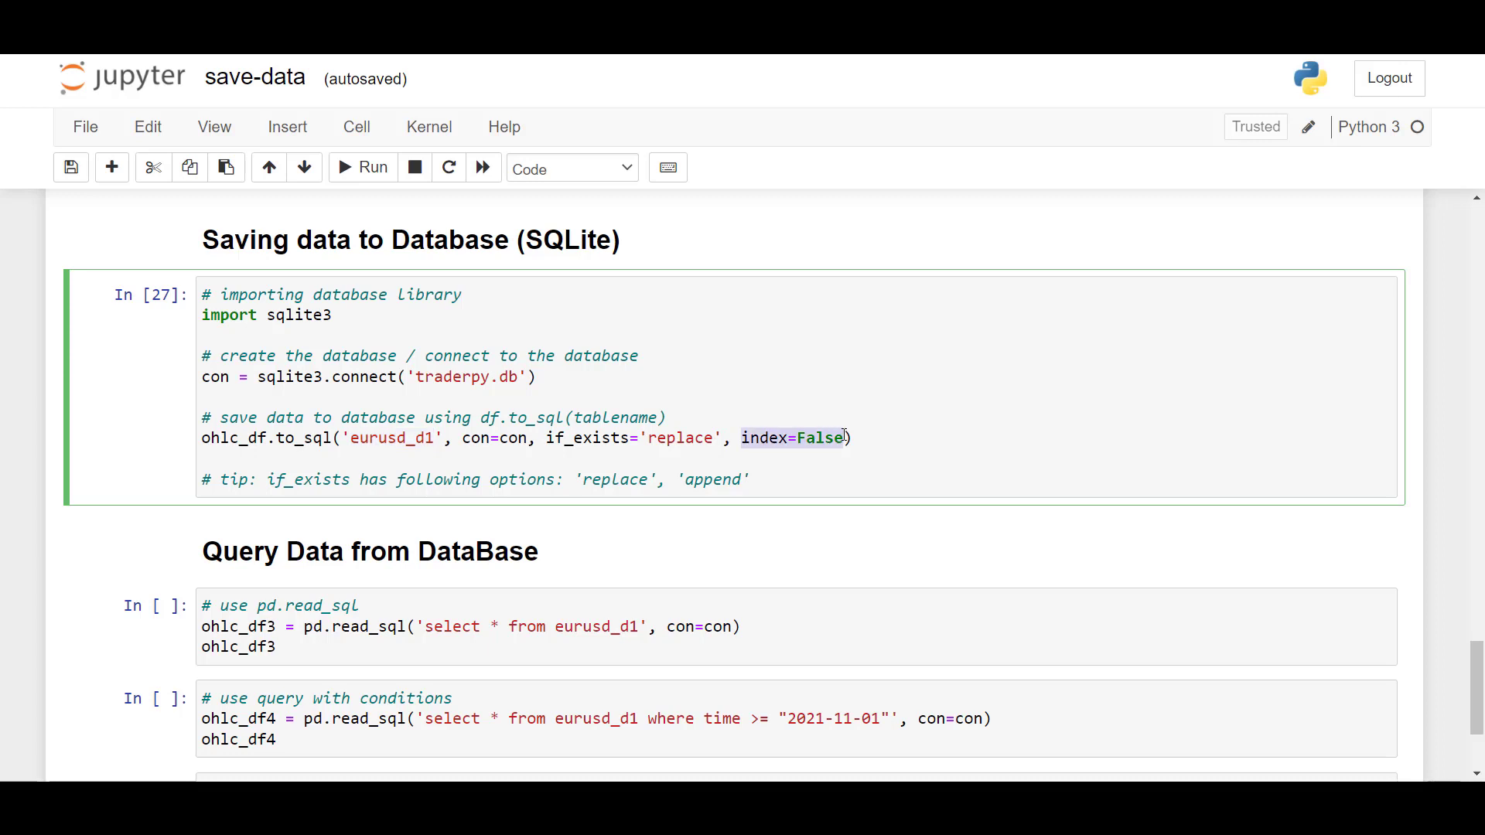
left_click(834, 394)
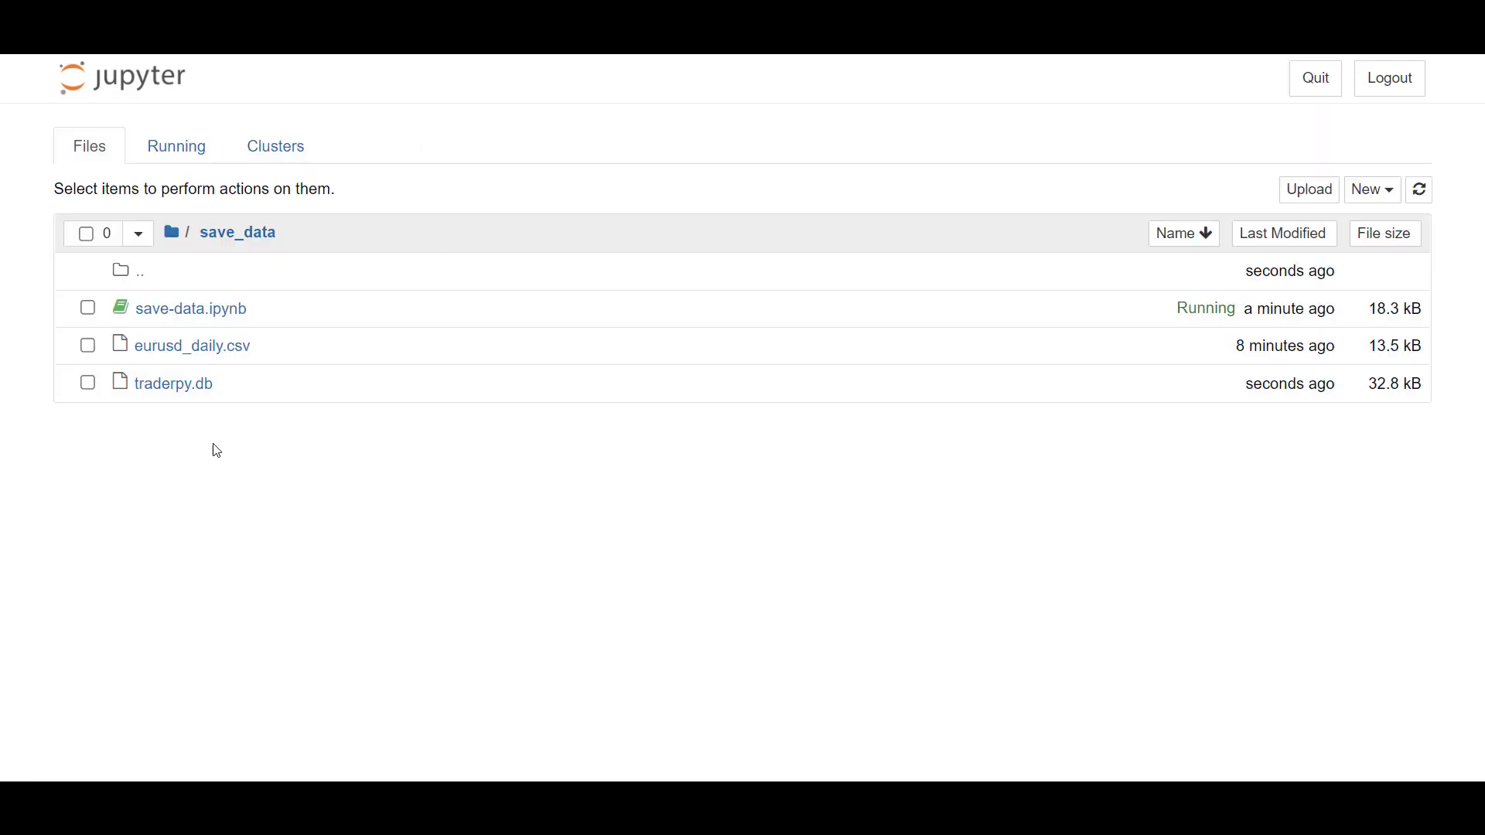
mouse_move(172, 383)
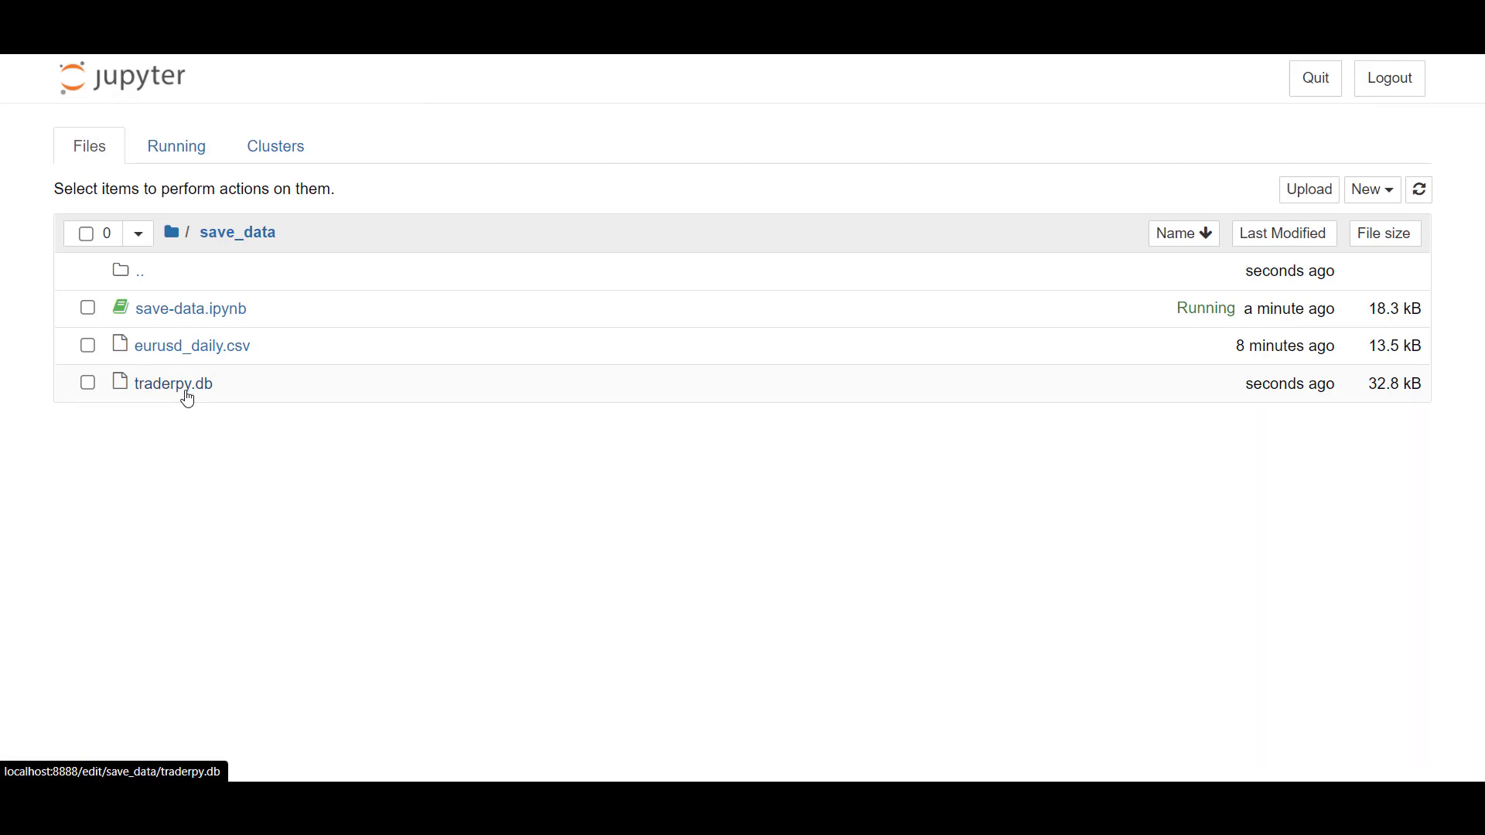
Select traderpy.db in the save_data folder listing to confirm the database file exists
left_click(187, 308)
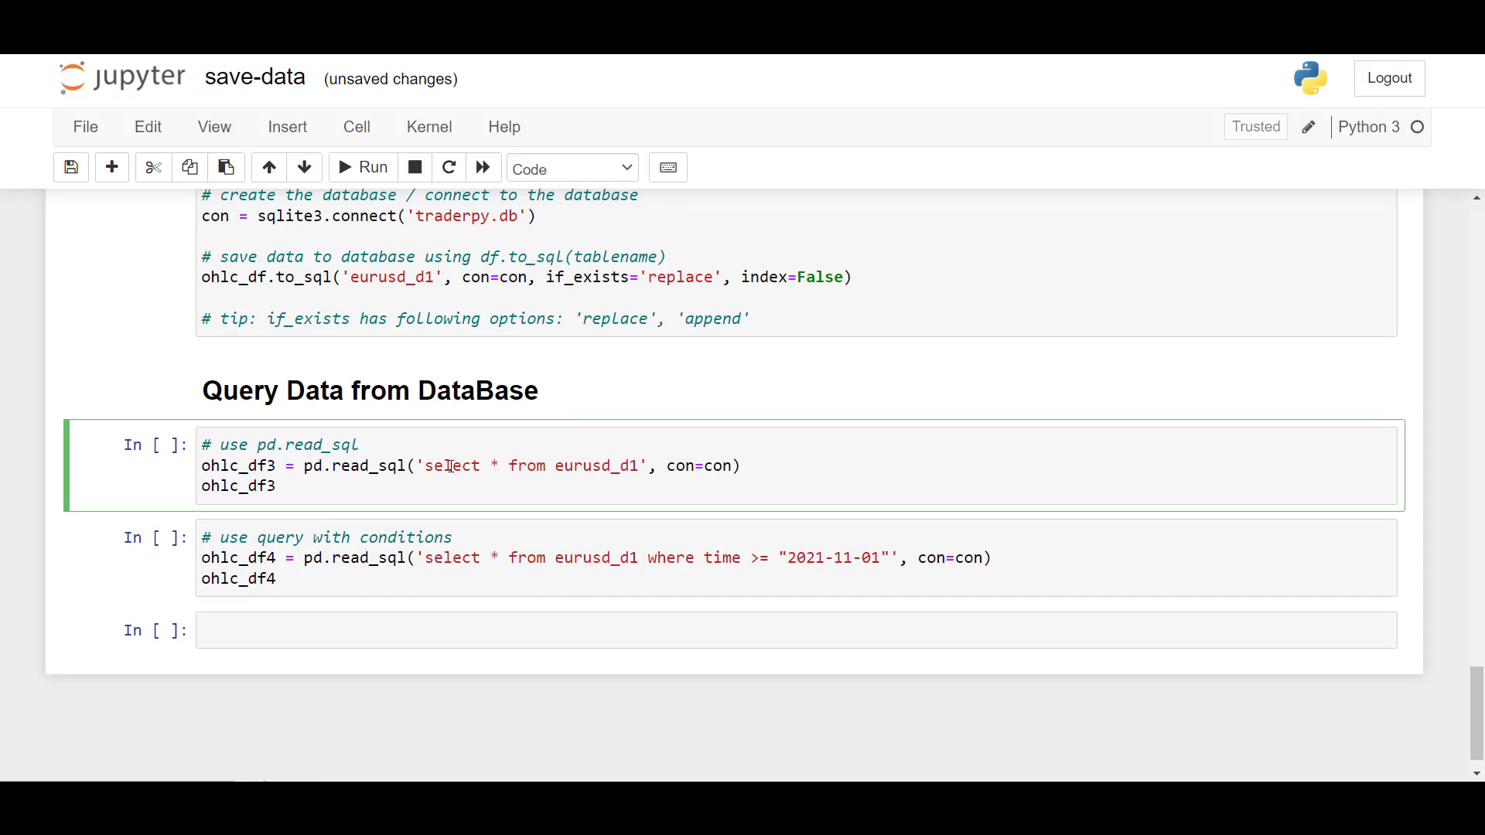
Run pd.read_sql with 'SELECT * FROM eurusd_d1', returning all 238 rows × 8 columns
double_click(450, 466)
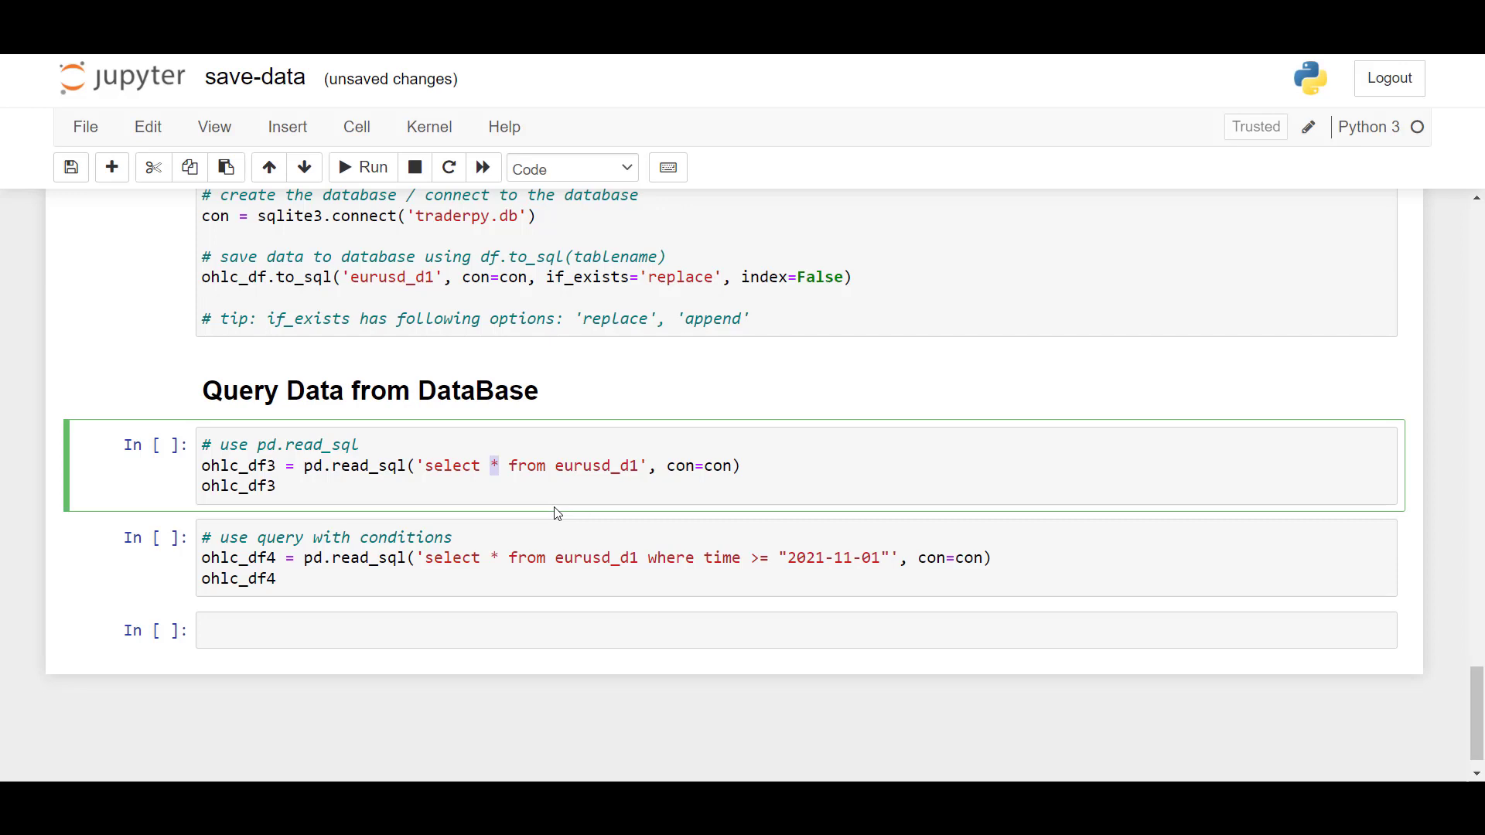
double_click(597, 465)
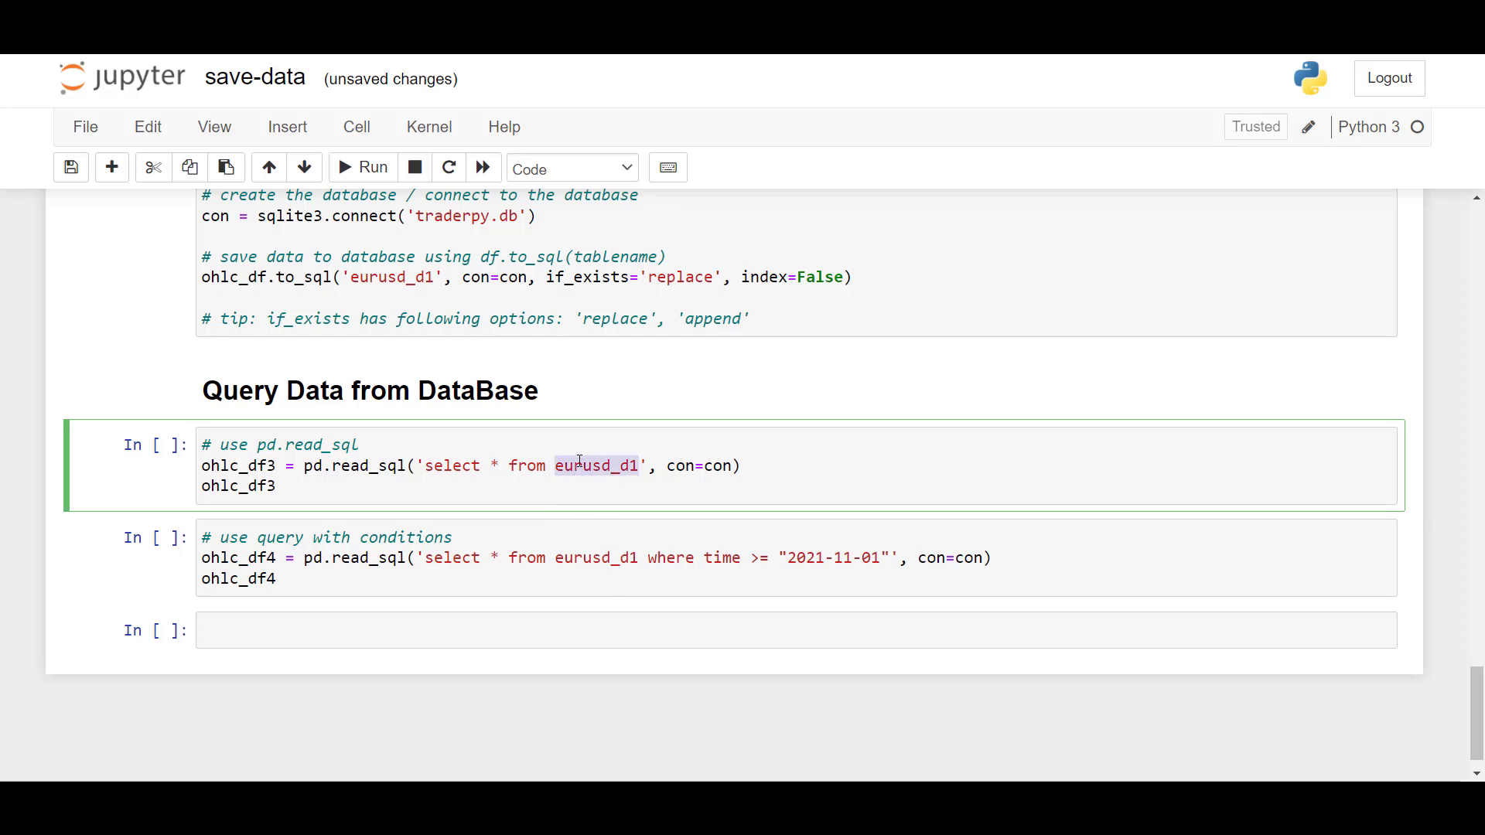
scroll("up", 3)
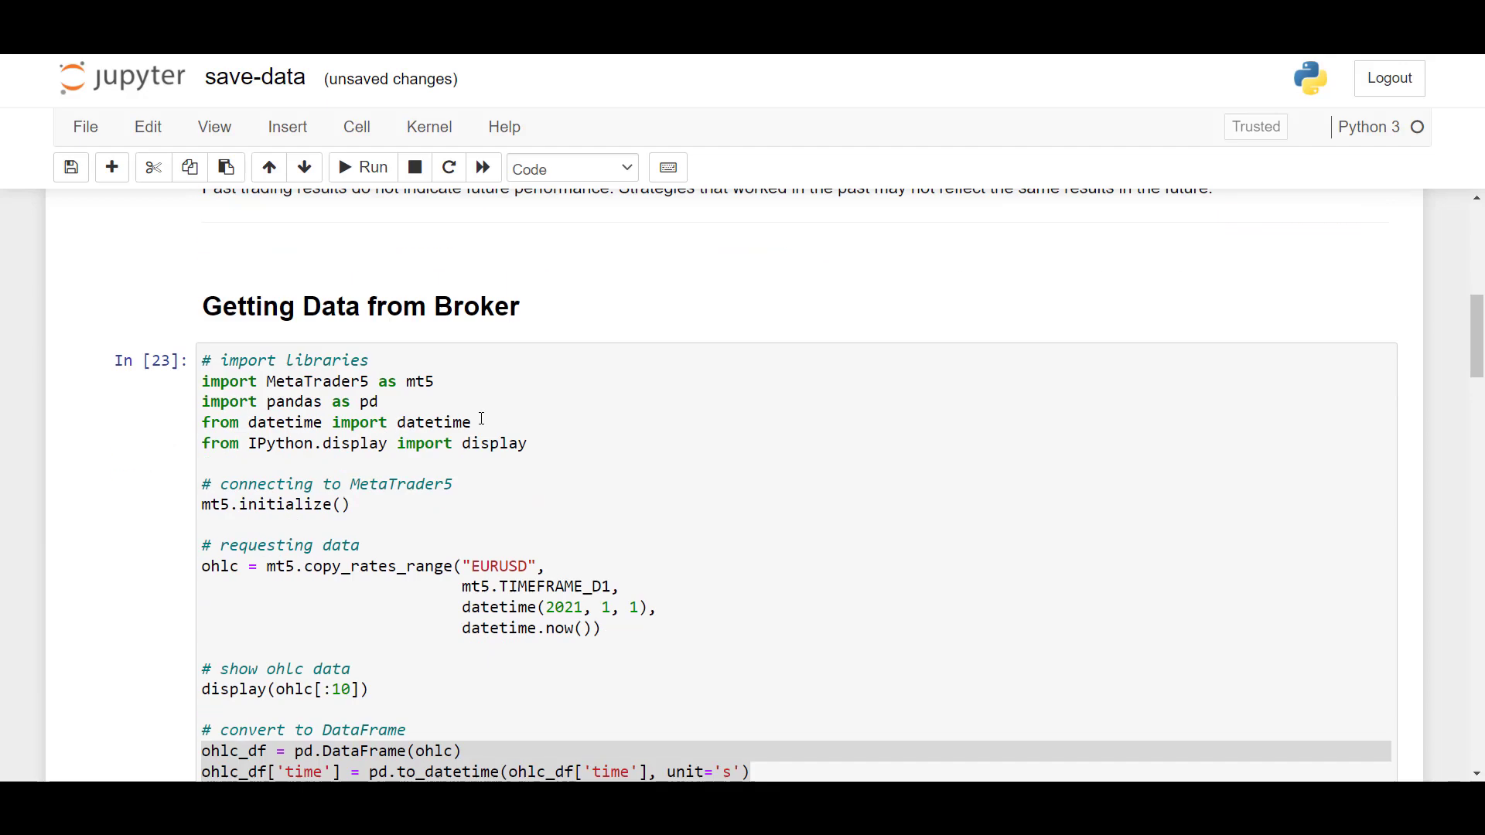
scroll("down", 3)
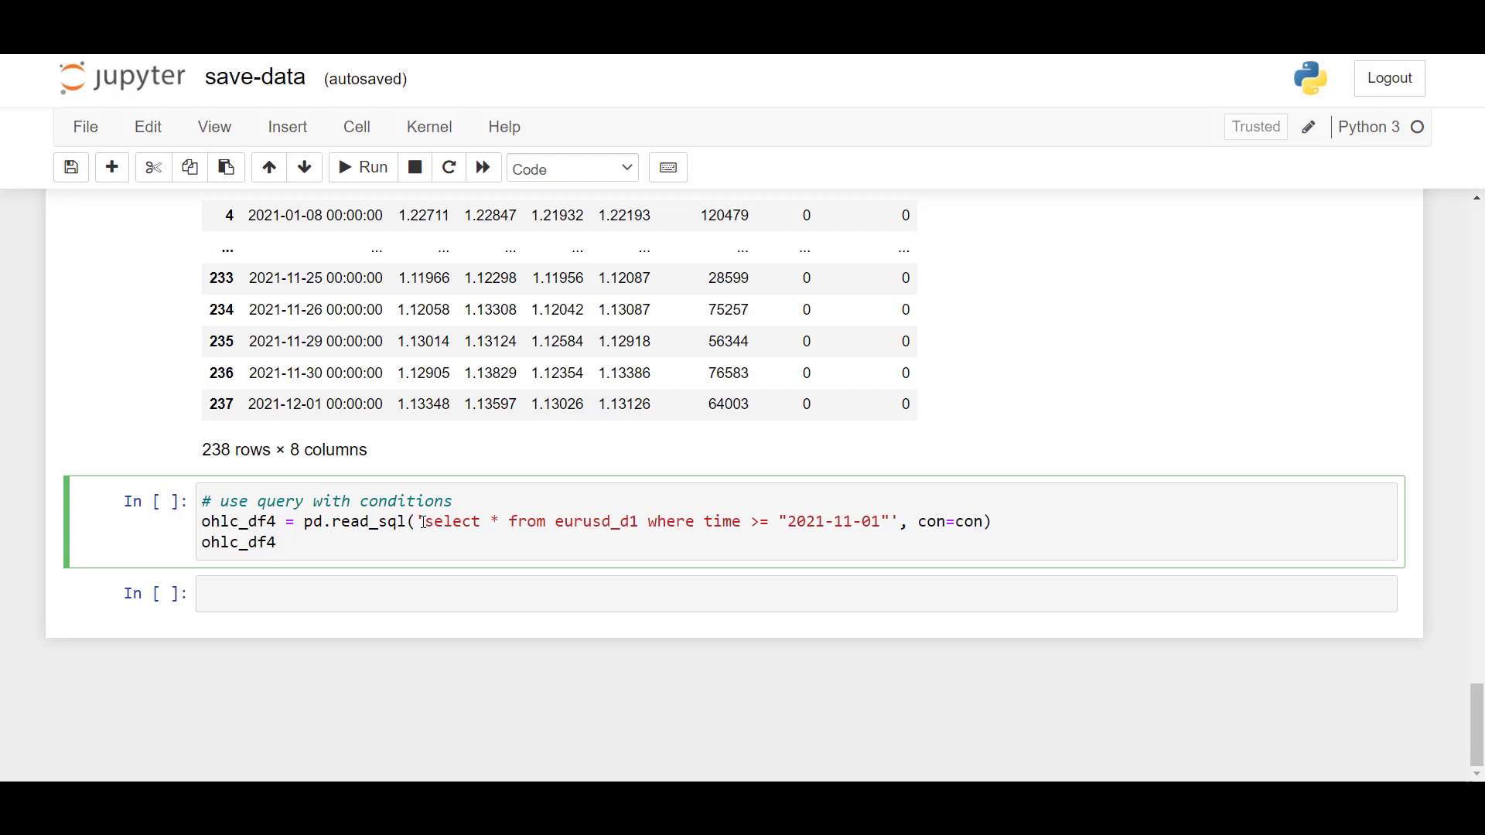
Run the query with WHERE time >= '2021-11-01', returning 23 daily rows through 2021-12-01
left_click_drag(424, 521, 693, 521)
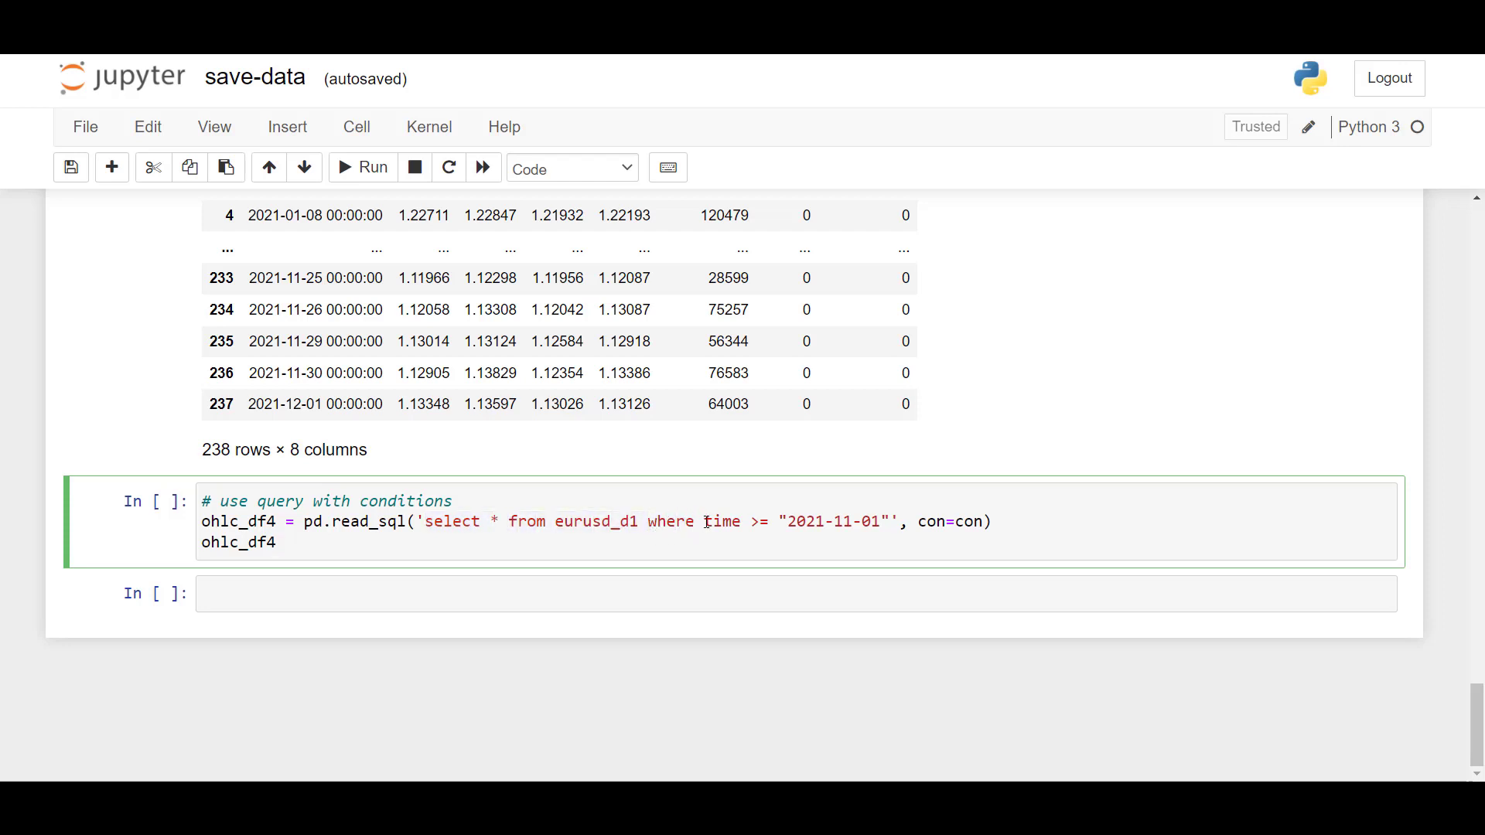
double_click(723, 521)
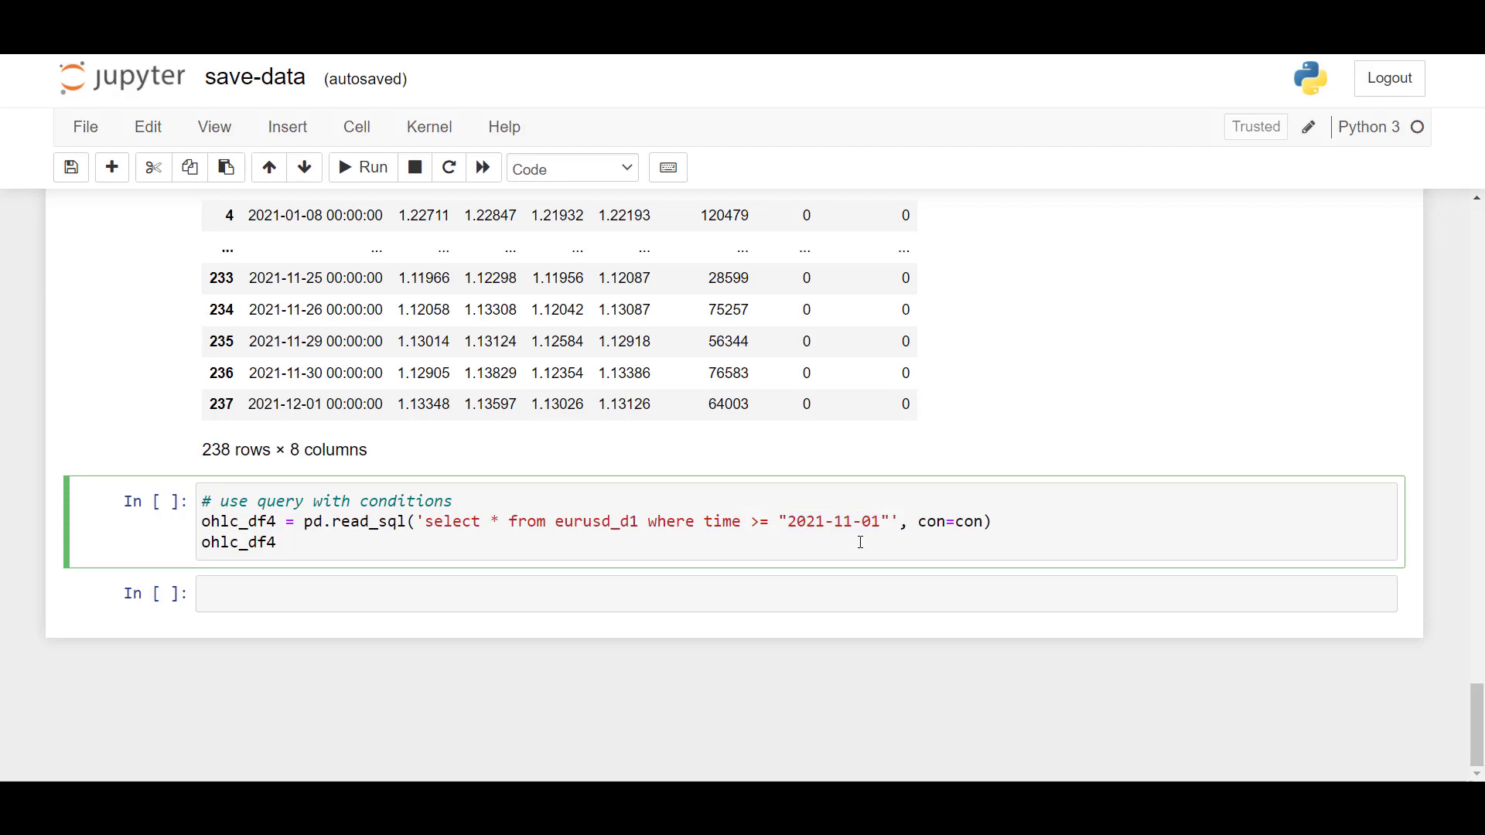
left_click(362, 167)
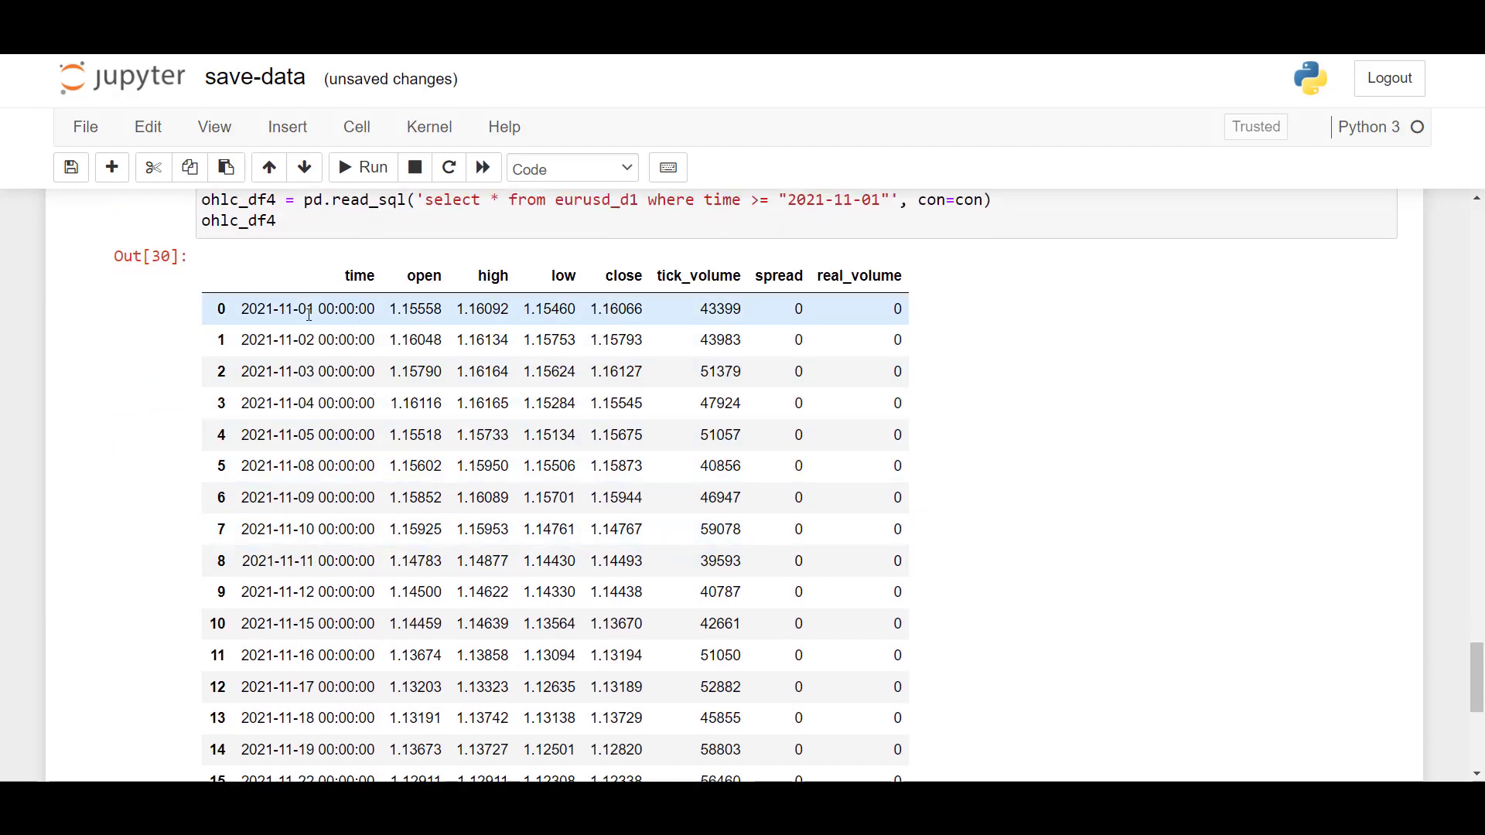
mouse_move(293, 323)
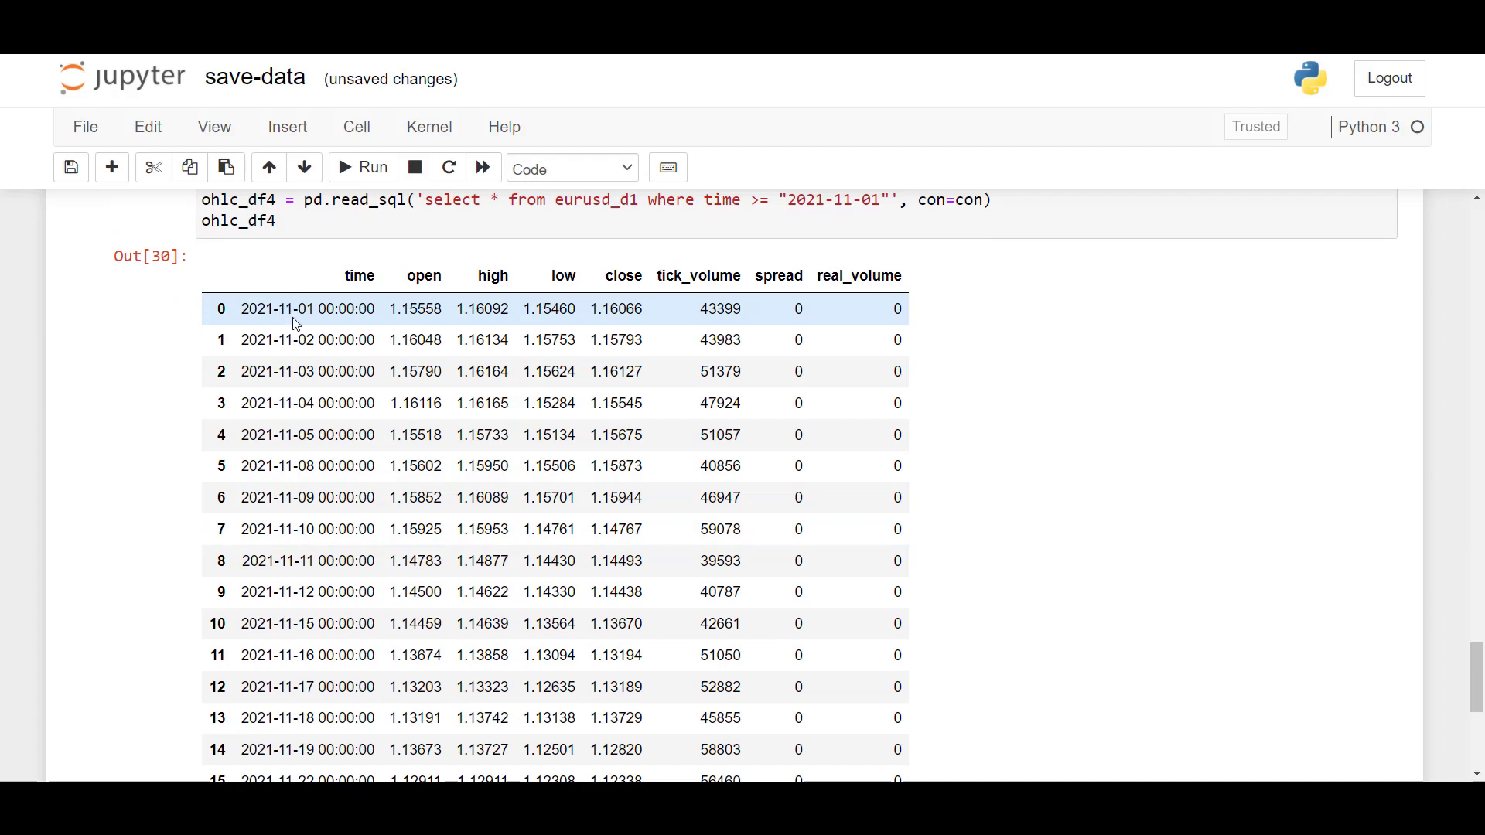
scroll("down", 3)
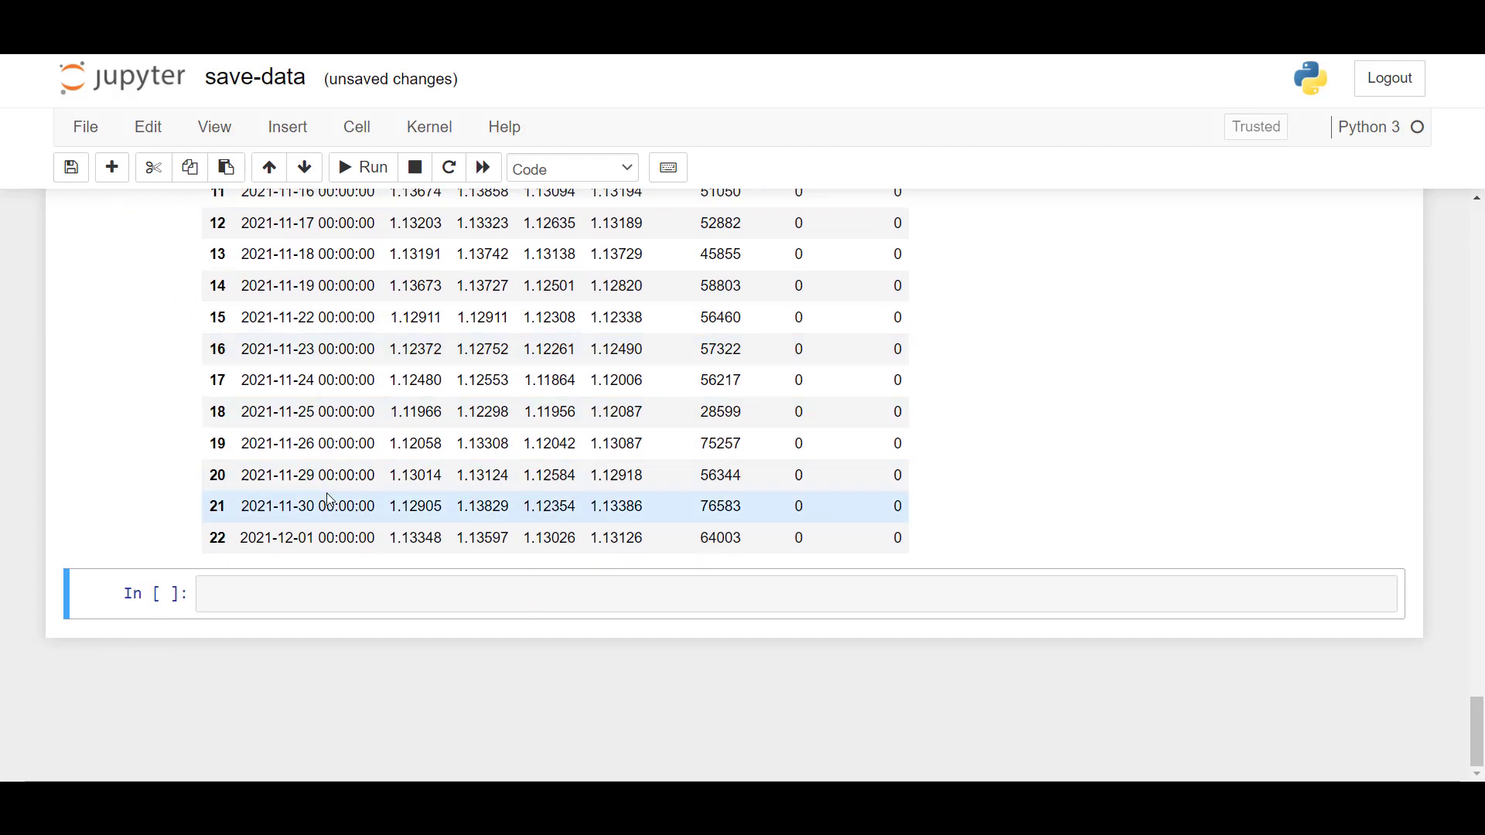